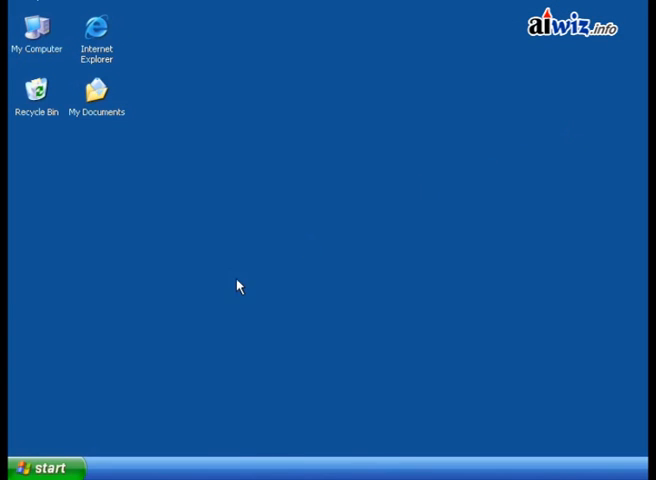
# Bring up the Windows XP Start menu listing programs such as Word 2007.
pyautogui.click(40, 468)
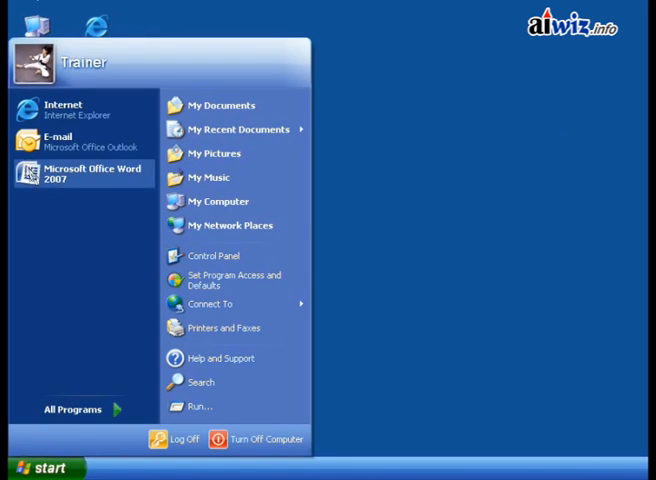
# Launch Microsoft Office Word 2007 with a blank Document1.
pyautogui.click(90, 172)
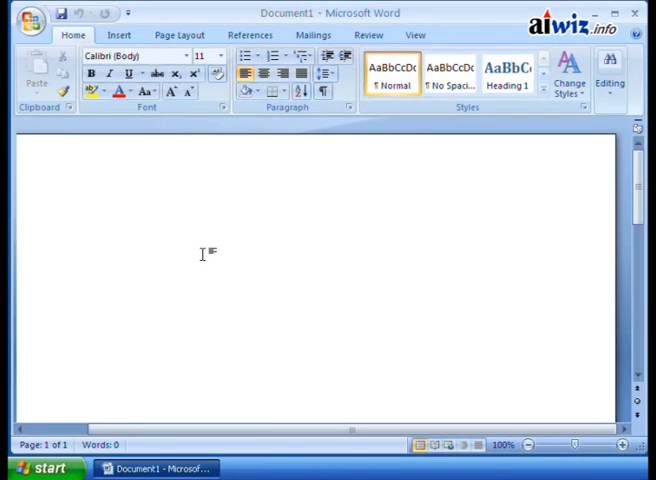
pyautogui.moveTo(504, 136)
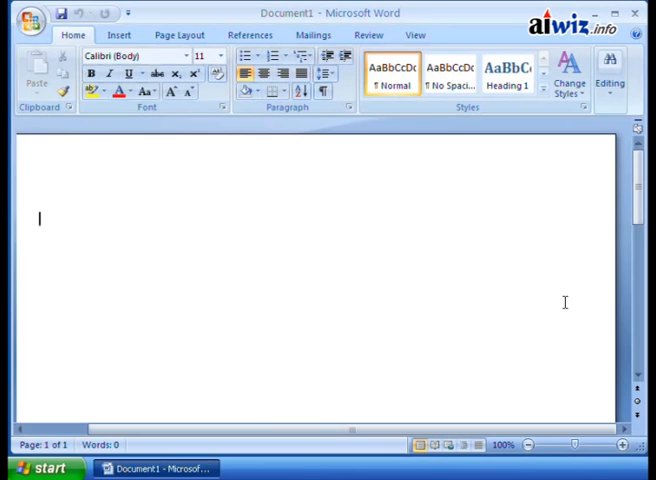
pyautogui.moveTo(450, 296)
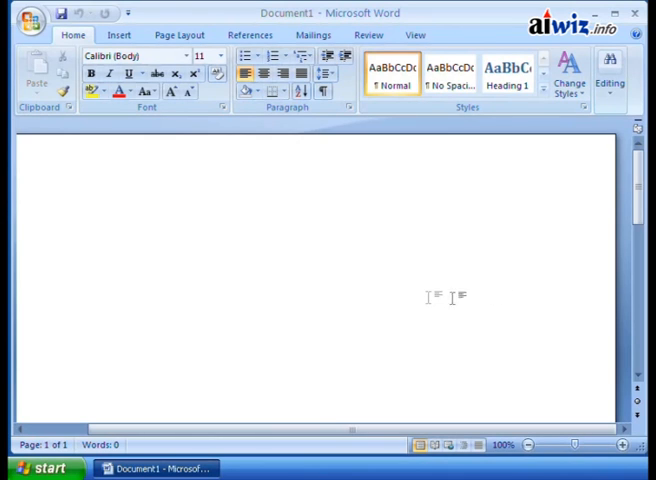
pyautogui.moveTo(400, 324)
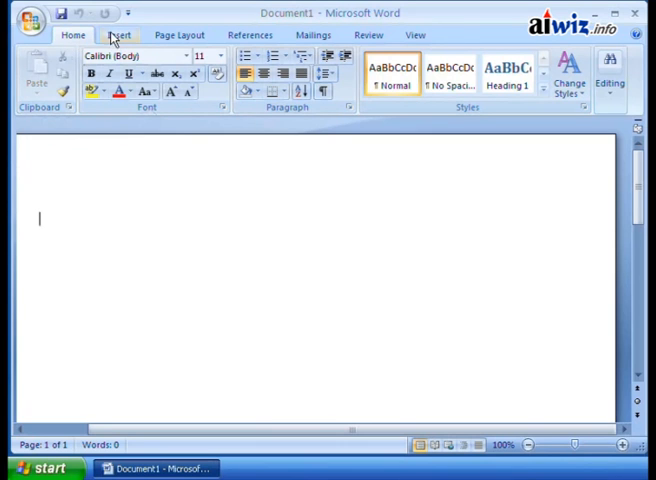
# Show the Insert, Page Layout, References, Review and View ribbons in turn.
pyautogui.click(120, 34)
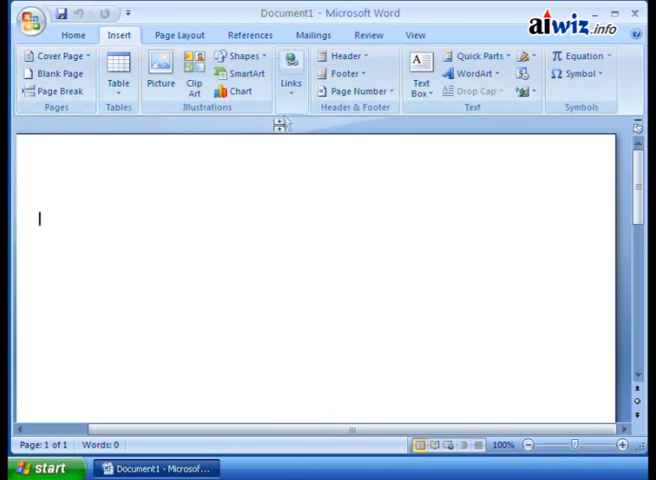
pyautogui.click(180, 34)
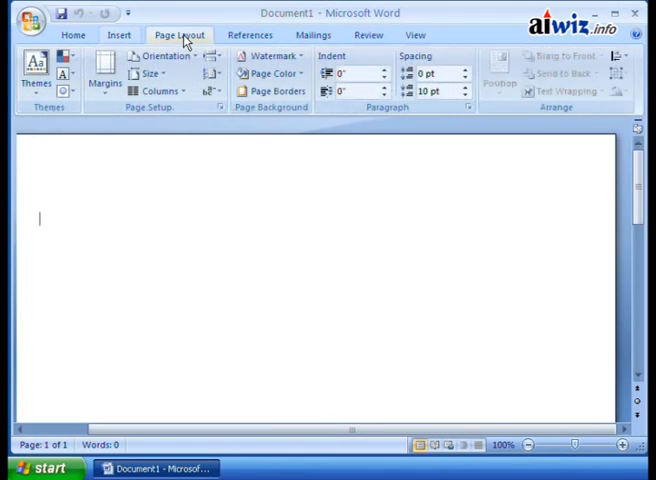
pyautogui.click(250, 34)
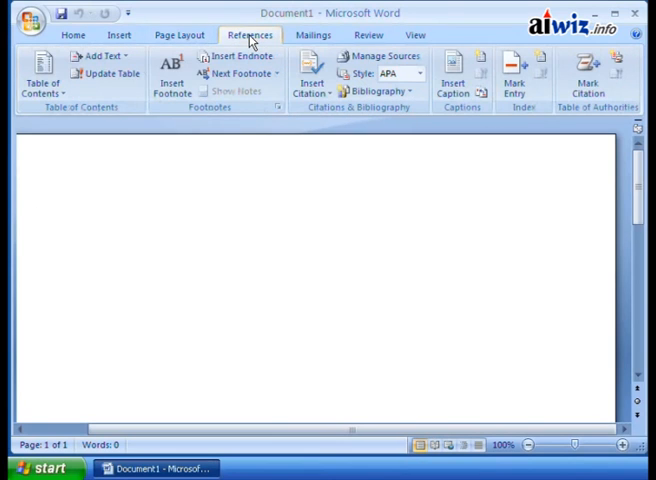
pyautogui.click(368, 34)
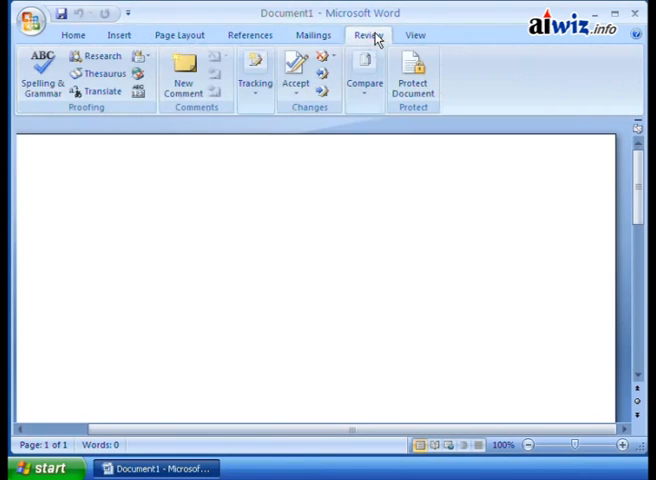
pyautogui.click(414, 34)
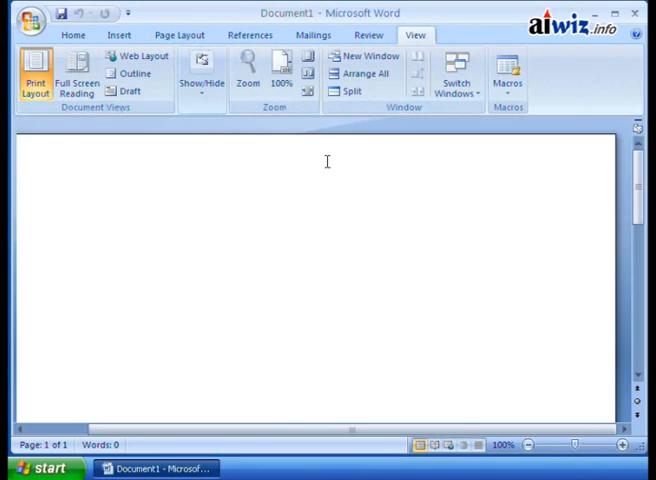
pyautogui.moveTo(142, 196)
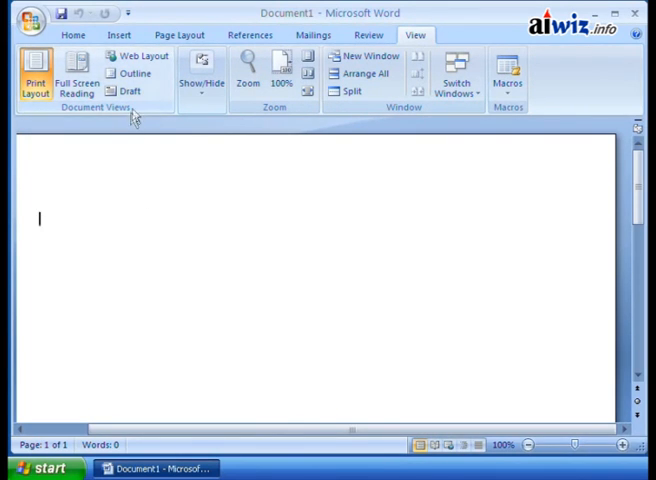
# Return to the Home ribbon with clipboard, font, paragraph and style commands.
pyautogui.click(72, 34)
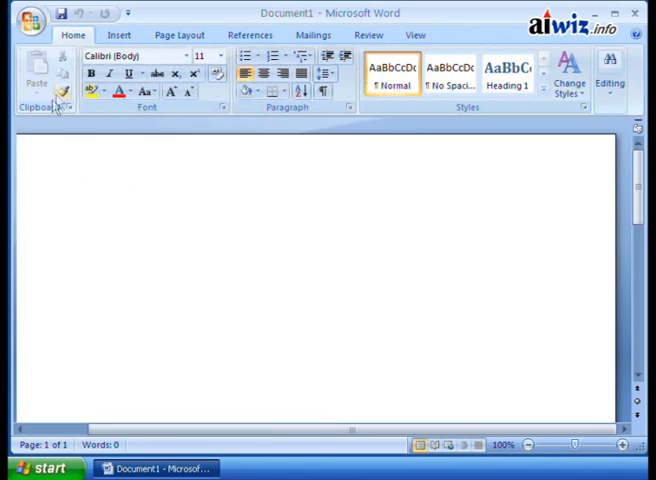
pyautogui.moveTo(36, 68)
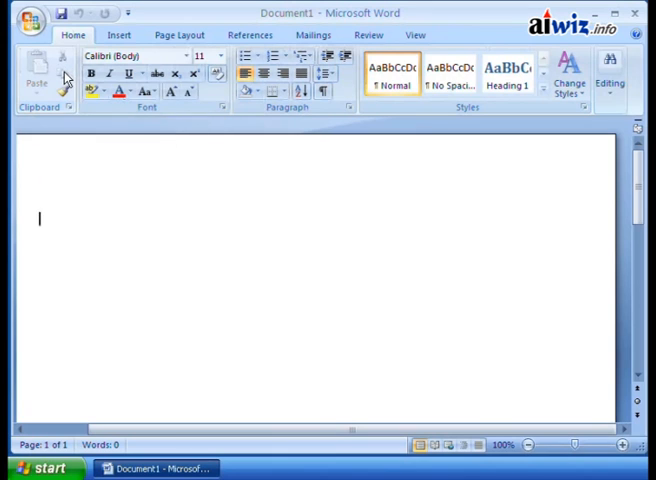
pyautogui.moveTo(54, 166)
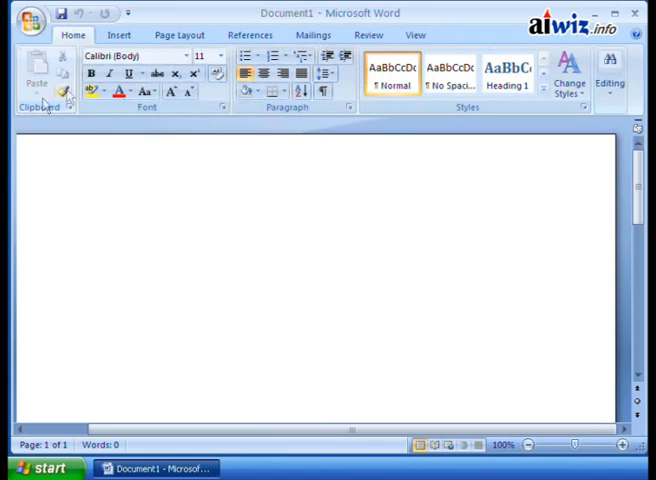
pyautogui.click(40, 218)
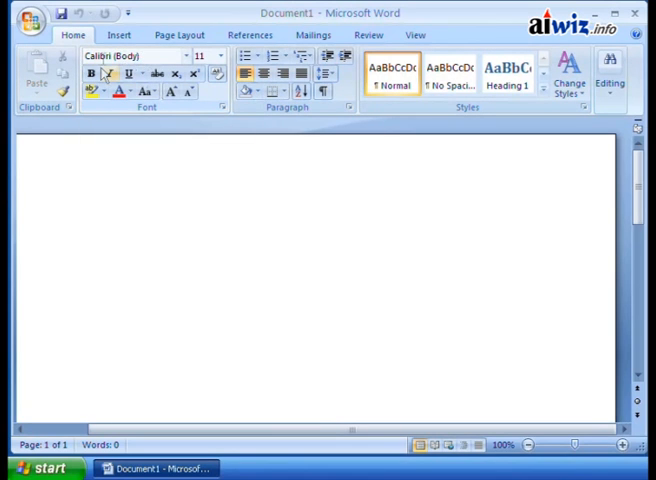
pyautogui.moveTo(120, 56)
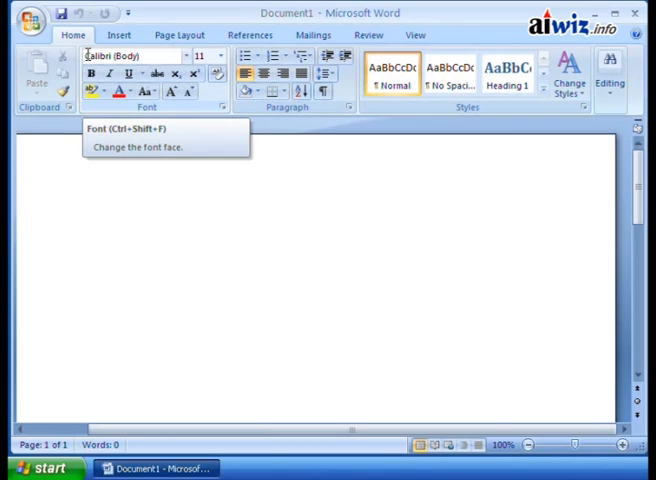
pyautogui.click(40, 218)
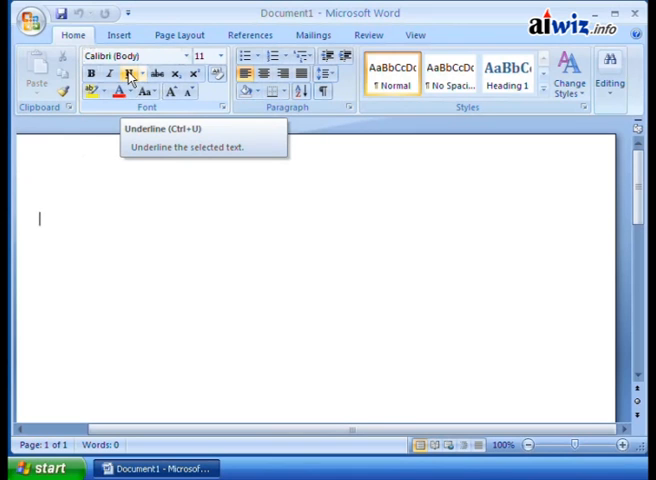
pyautogui.moveTo(104, 76)
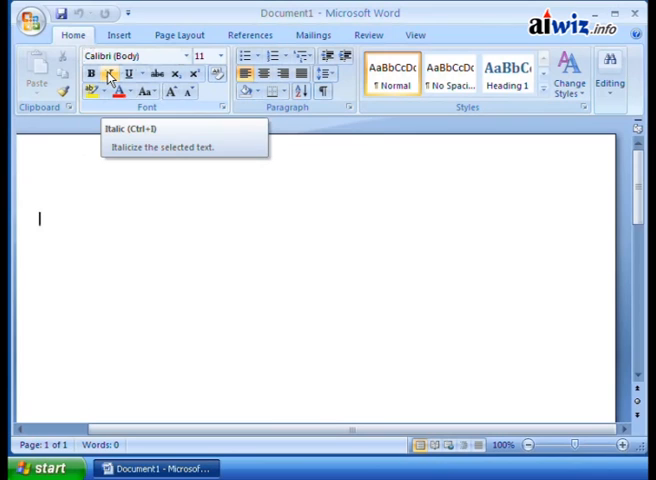
pyautogui.moveTo(90, 74)
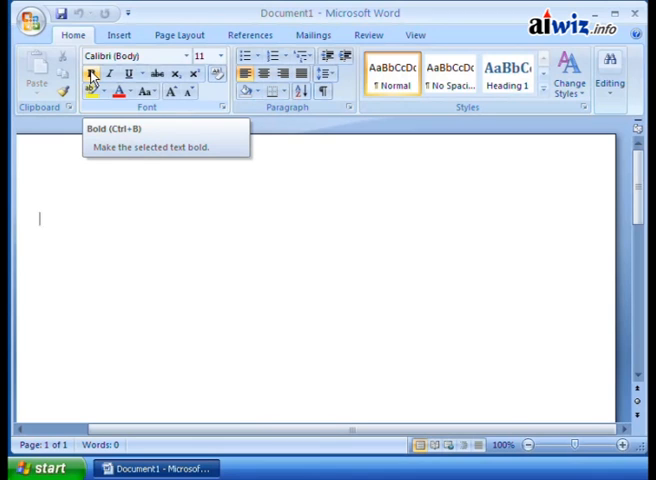
pyautogui.moveTo(284, 112)
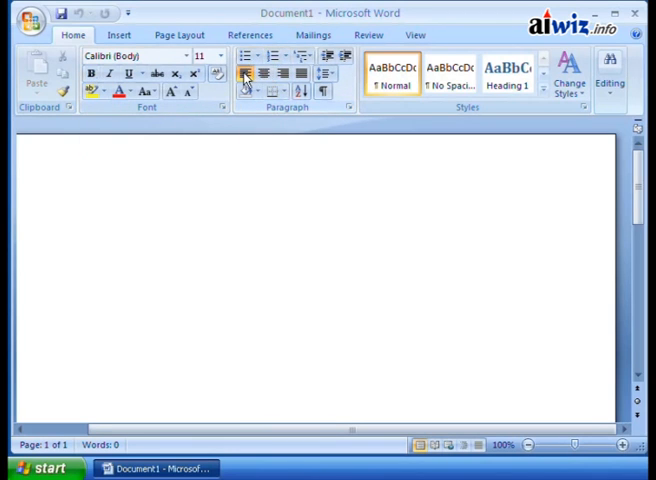
pyautogui.moveTo(262, 76)
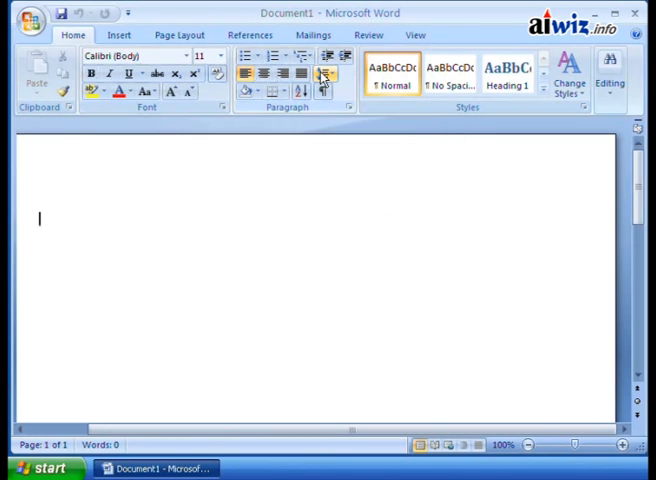
pyautogui.moveTo(322, 76)
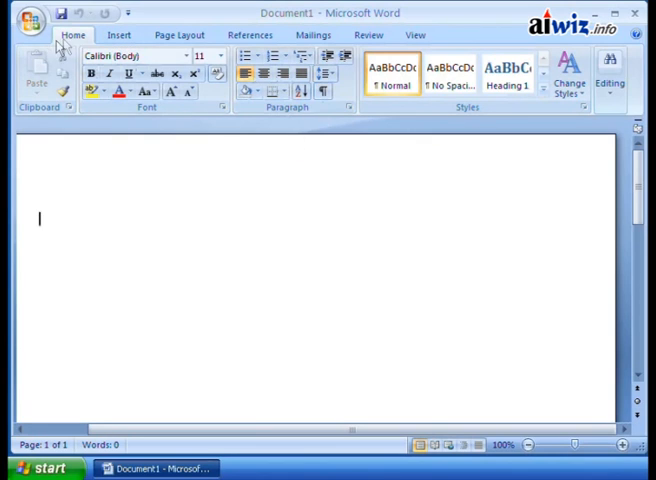
pyautogui.moveTo(72, 34)
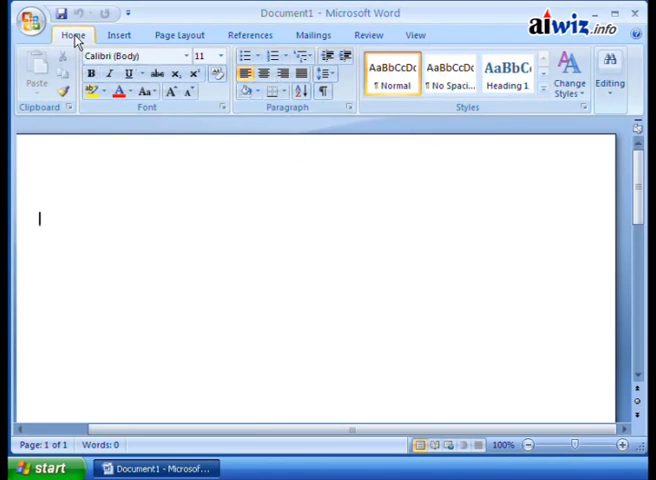
pyautogui.moveTo(420, 110)
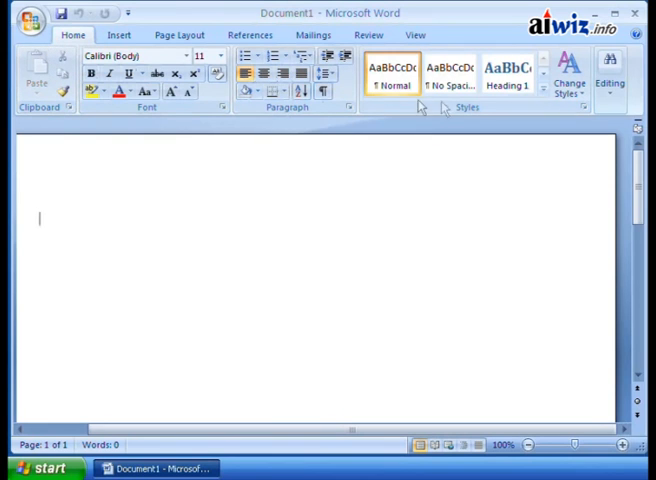
pyautogui.moveTo(290, 110)
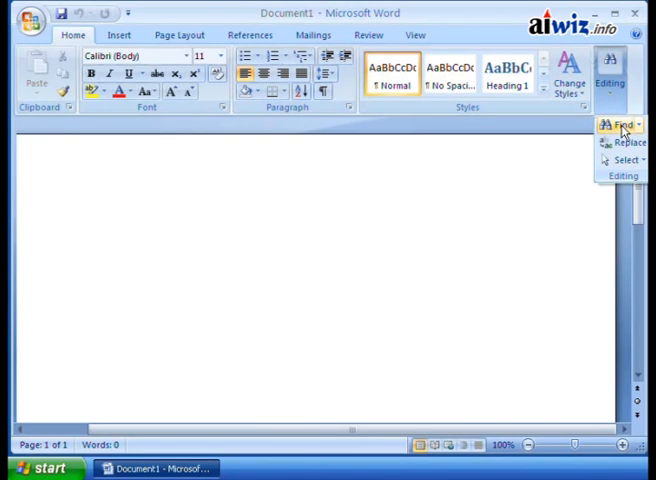
pyautogui.moveTo(620, 160)
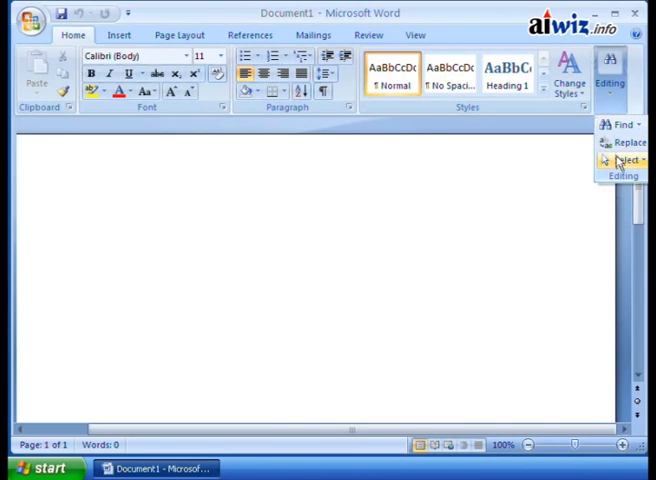
pyautogui.moveTo(500, 224)
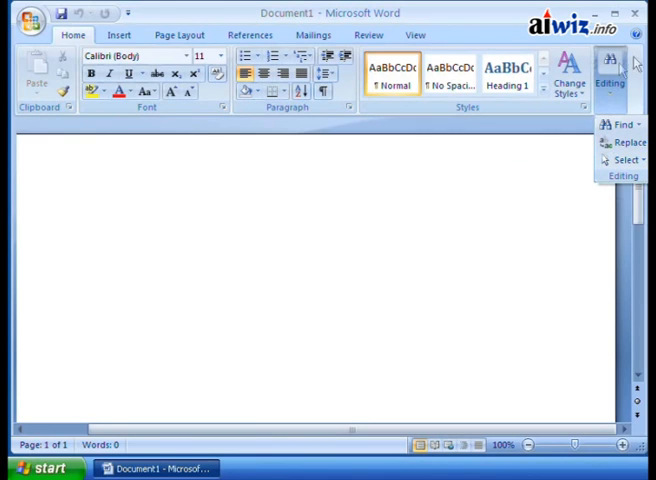
pyautogui.moveTo(612, 98)
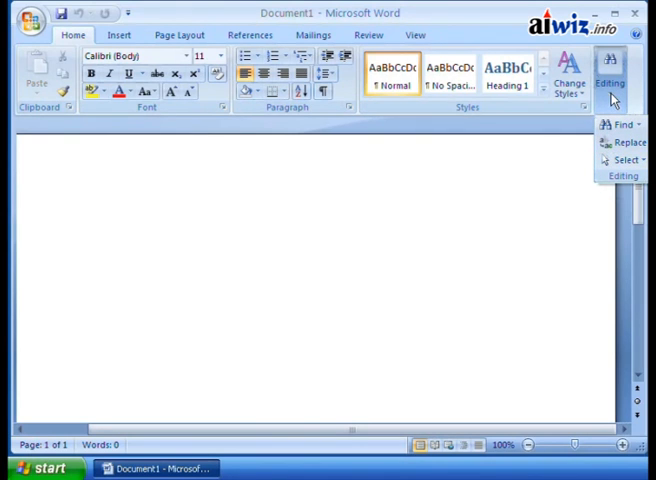
# Drop down the collapsed Editing group to reveal Find, Replace and Select.
pyautogui.click(398, 218)
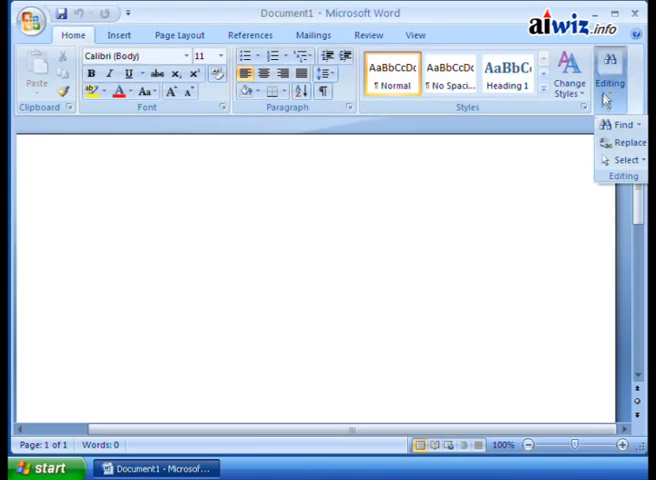
pyautogui.moveTo(624, 160)
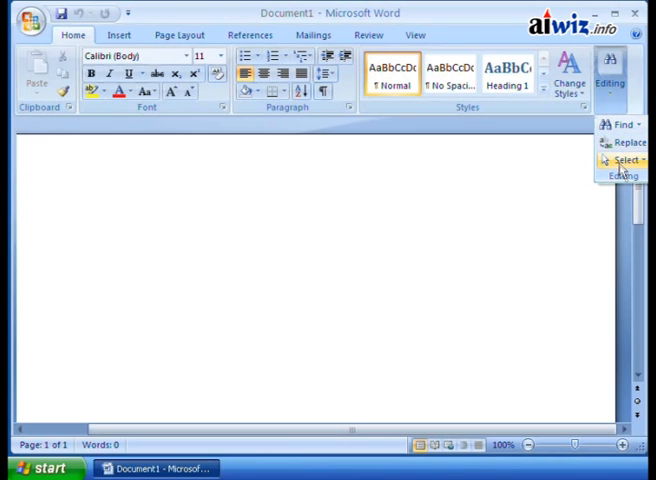
pyautogui.click(636, 124)
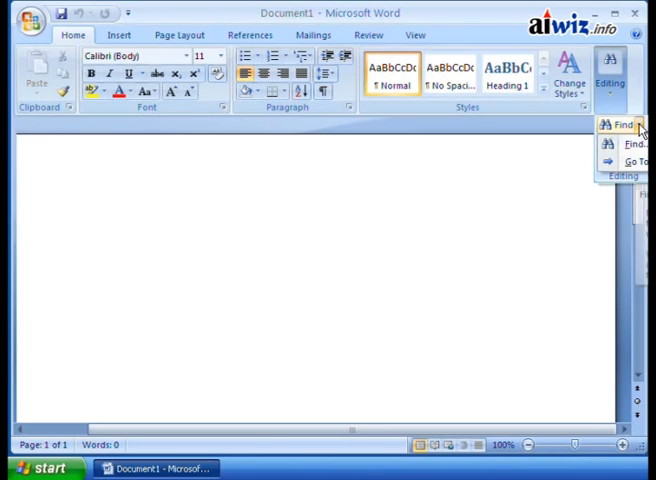
pyautogui.moveTo(636, 160)
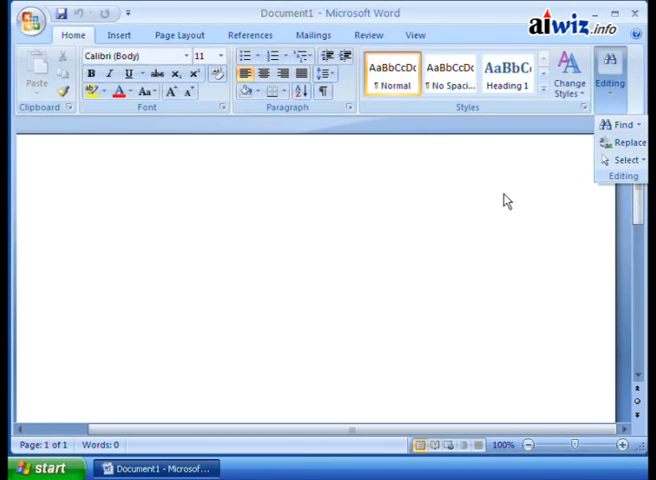
pyautogui.moveTo(288, 204)
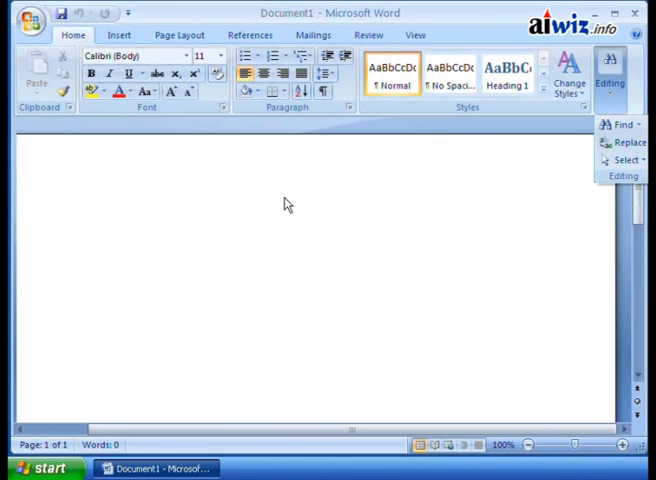
# Close the Editing group dropdown by clicking into the blank document.
pyautogui.click(284, 200)
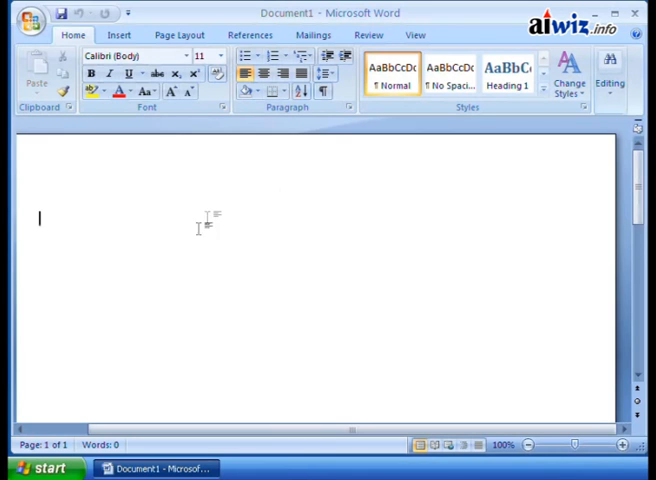
pyautogui.moveTo(232, 212)
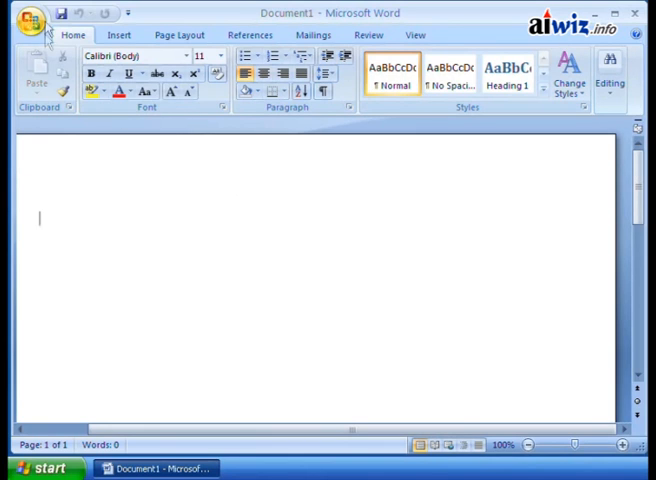
pyautogui.moveTo(218, 240)
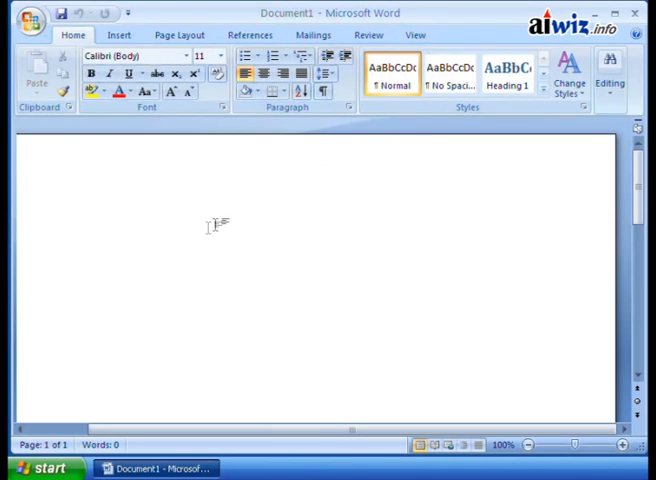
pyautogui.moveTo(30, 18)
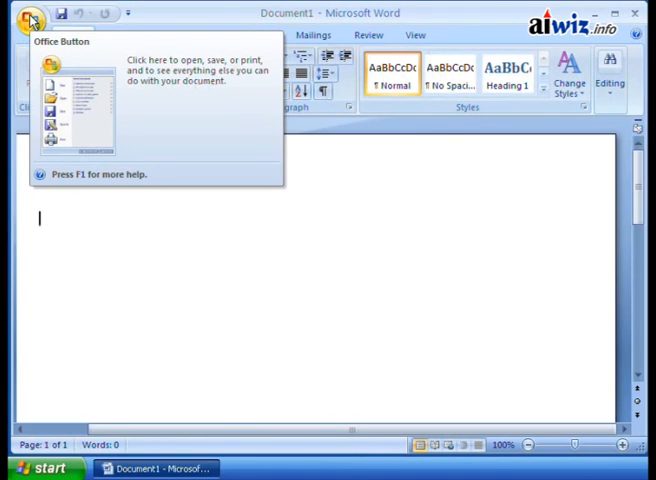
# Open the Office Button menu with New, Open, Save, Print and Close.
pyautogui.click(30, 20)
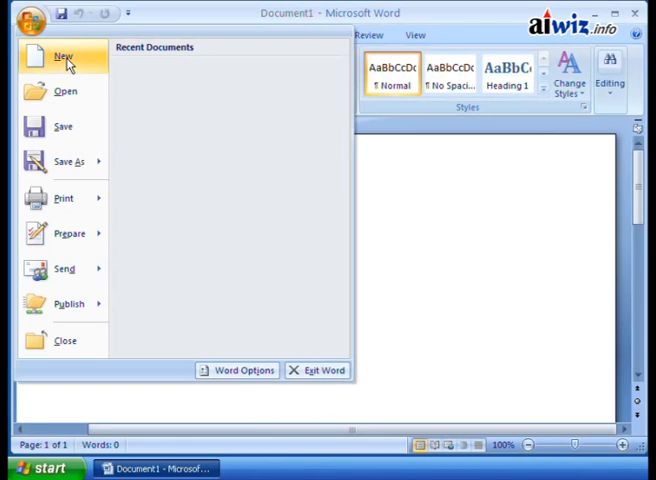
pyautogui.moveTo(62, 92)
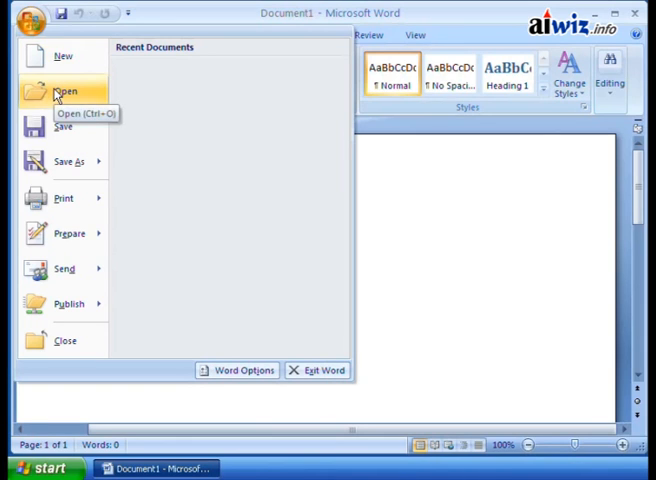
pyautogui.moveTo(62, 126)
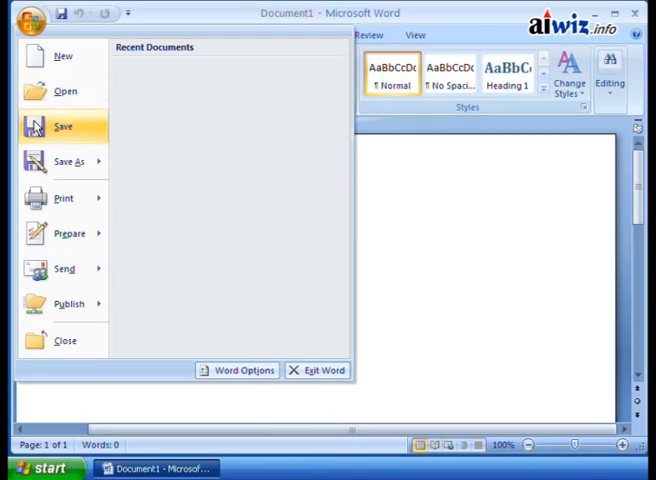
pyautogui.moveTo(62, 126)
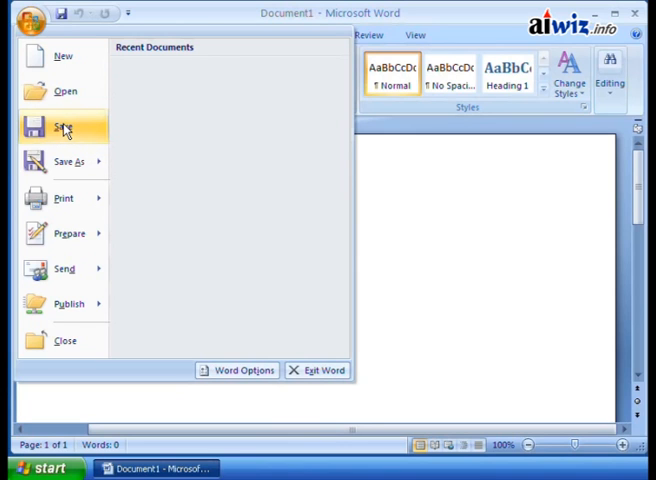
# Show the Save As formats: Word Document, Word Template, Word 97-2003 Document.
pyautogui.click(68, 160)
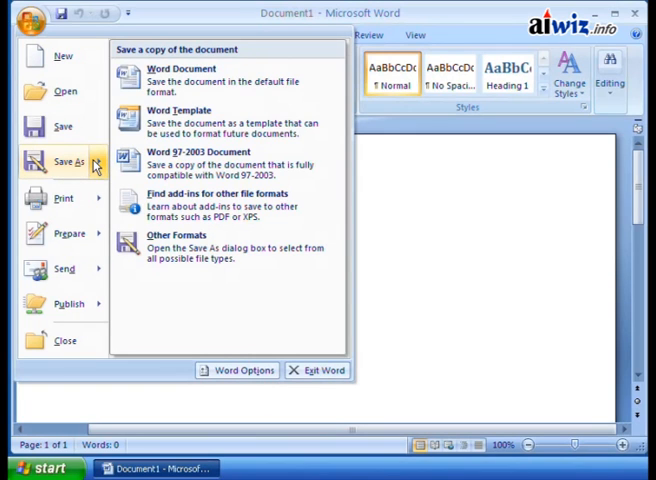
pyautogui.moveTo(200, 78)
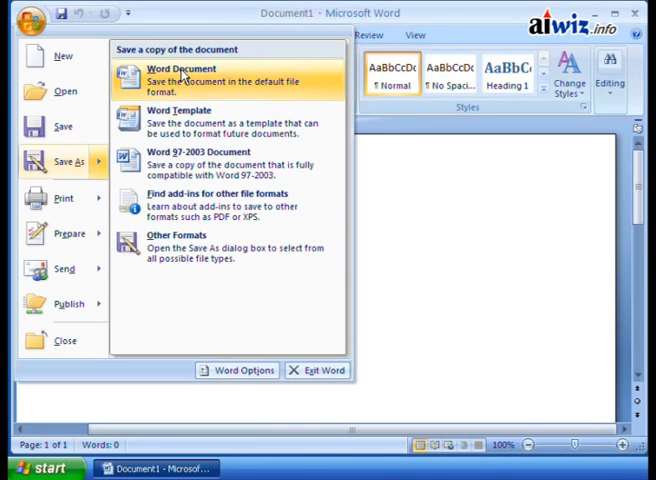
pyautogui.moveTo(162, 122)
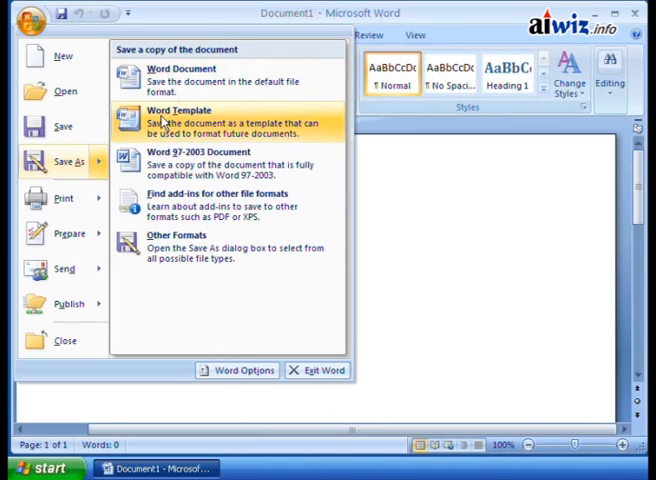
pyautogui.moveTo(200, 156)
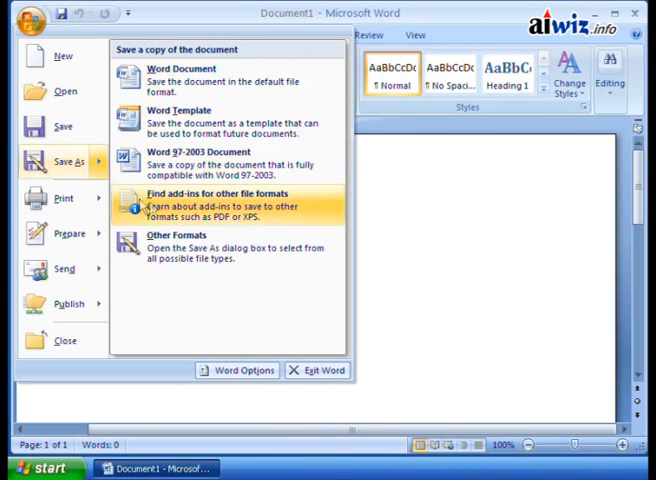
pyautogui.moveTo(218, 222)
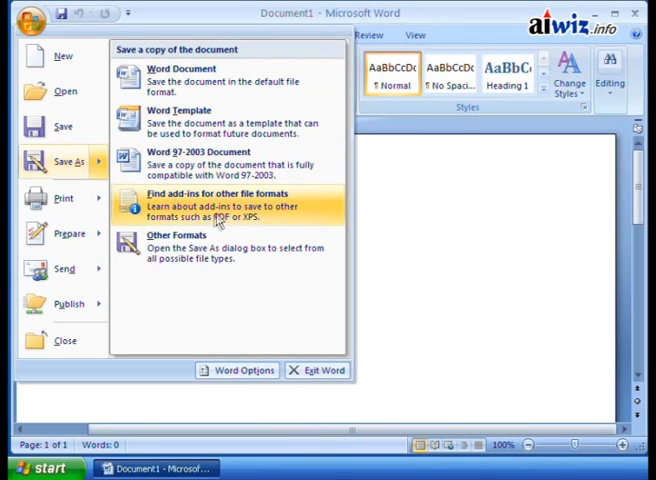
pyautogui.moveTo(220, 220)
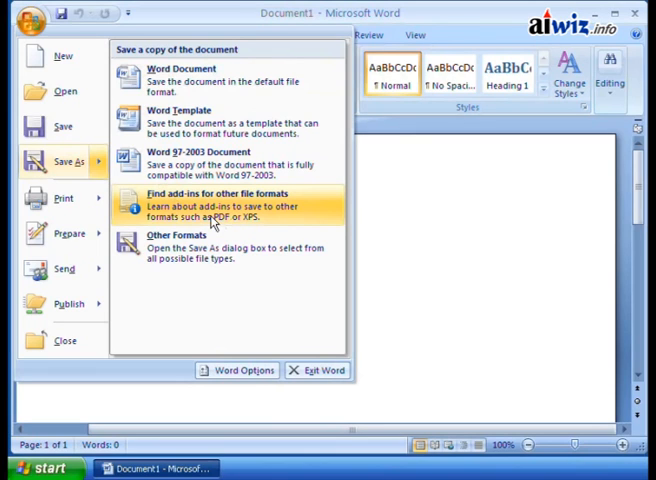
pyautogui.moveTo(232, 224)
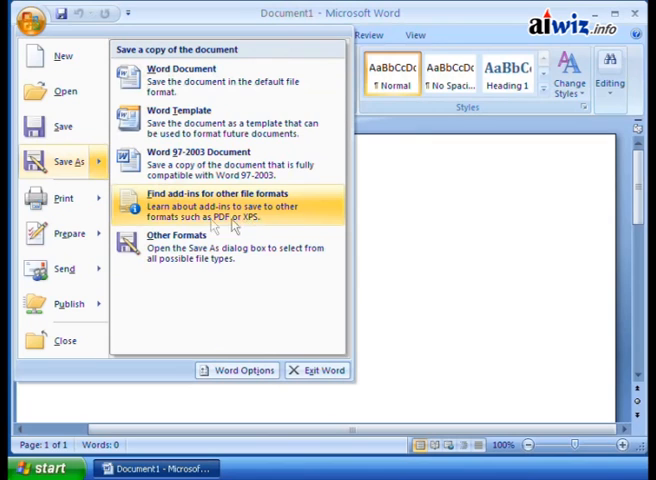
pyautogui.moveTo(184, 244)
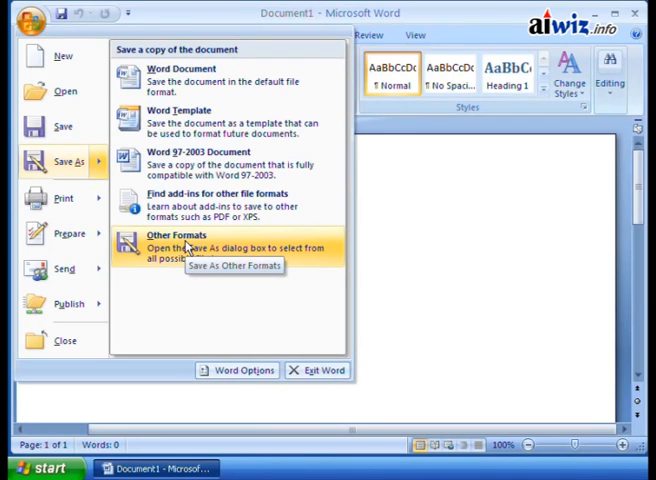
pyautogui.moveTo(184, 208)
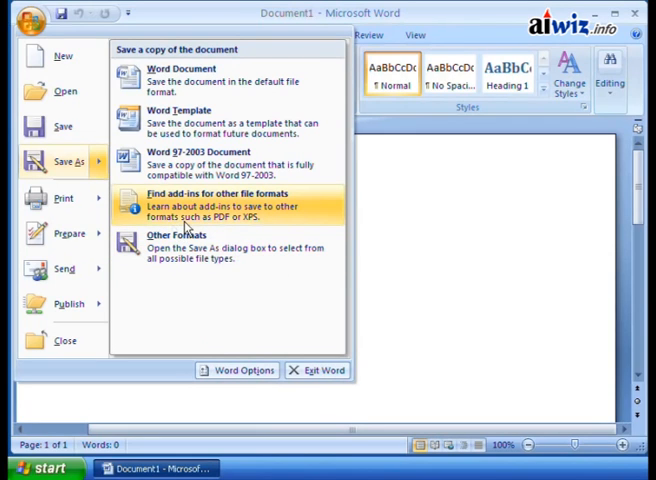
pyautogui.moveTo(200, 162)
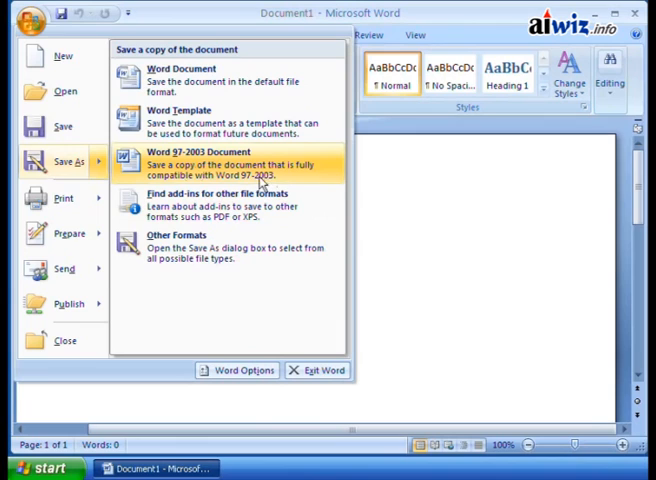
pyautogui.moveTo(208, 176)
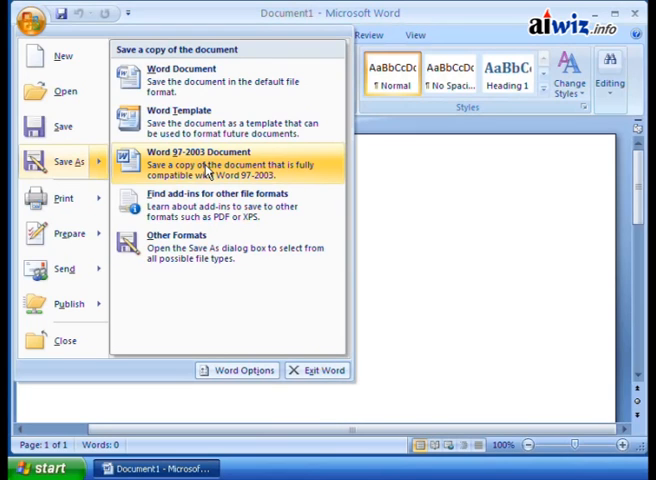
pyautogui.moveTo(198, 176)
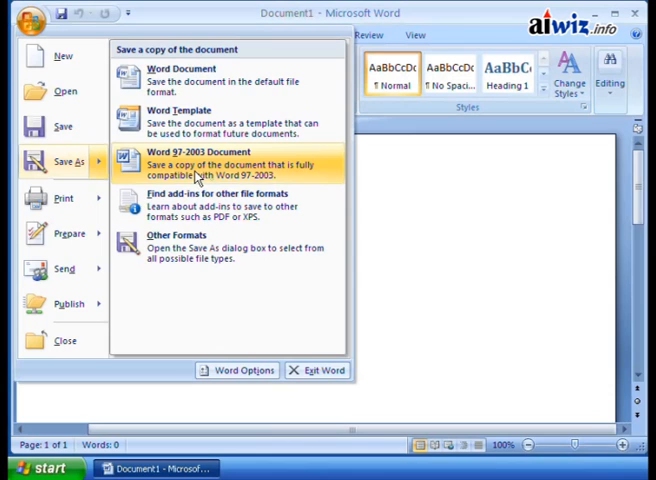
pyautogui.moveTo(180, 80)
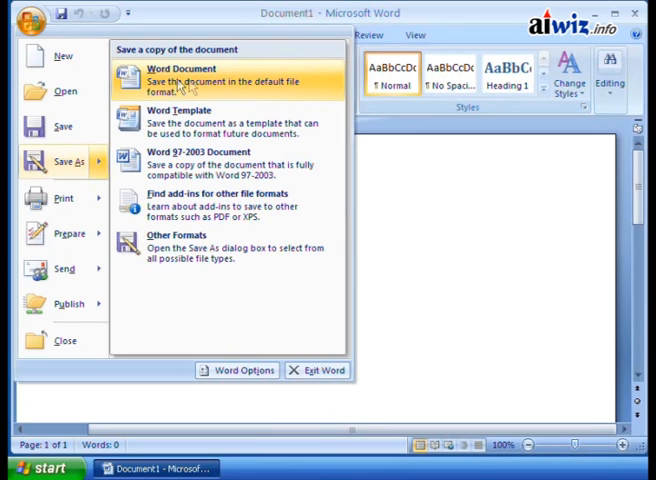
pyautogui.moveTo(168, 92)
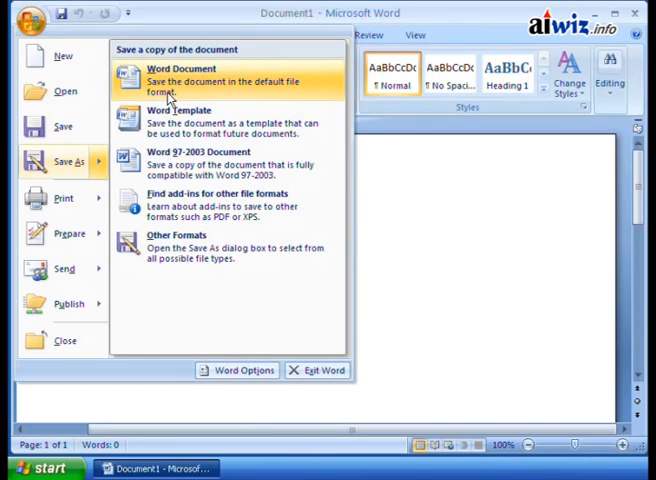
pyautogui.moveTo(210, 90)
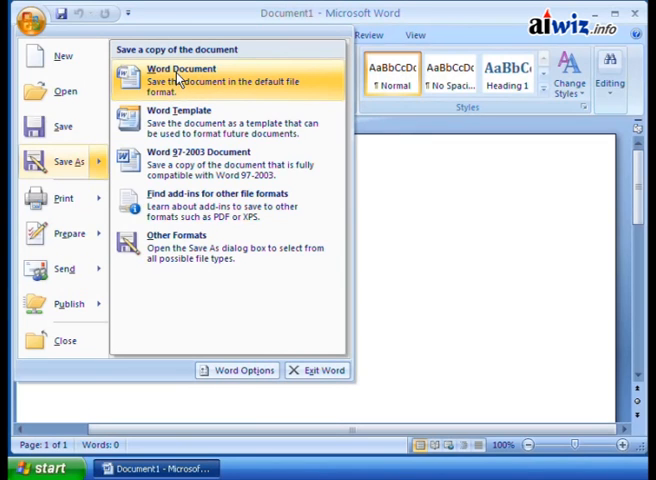
pyautogui.moveTo(180, 160)
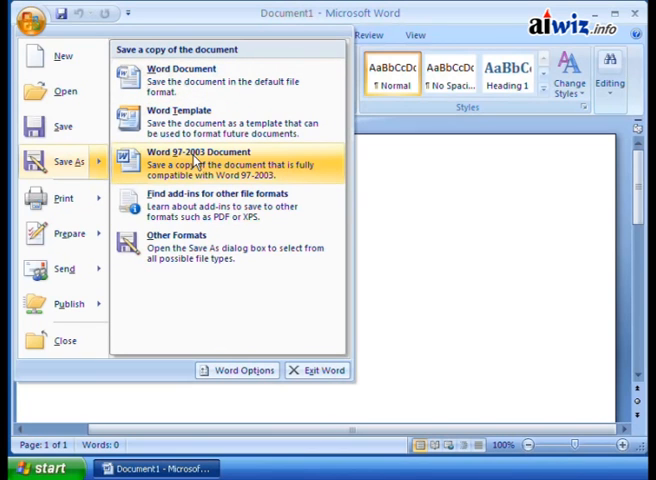
pyautogui.moveTo(236, 180)
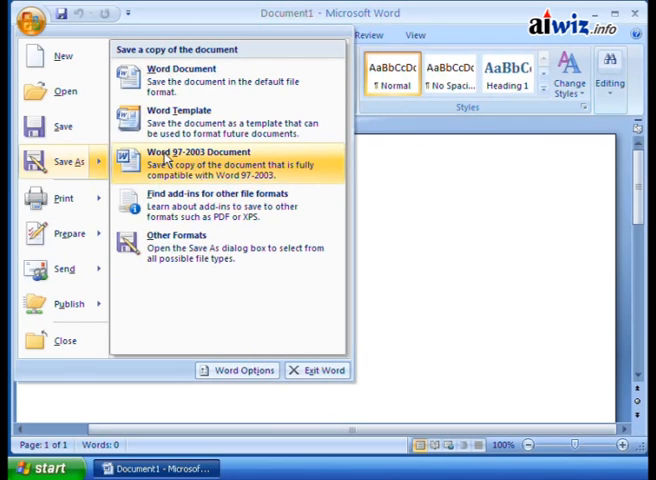
pyautogui.moveTo(192, 176)
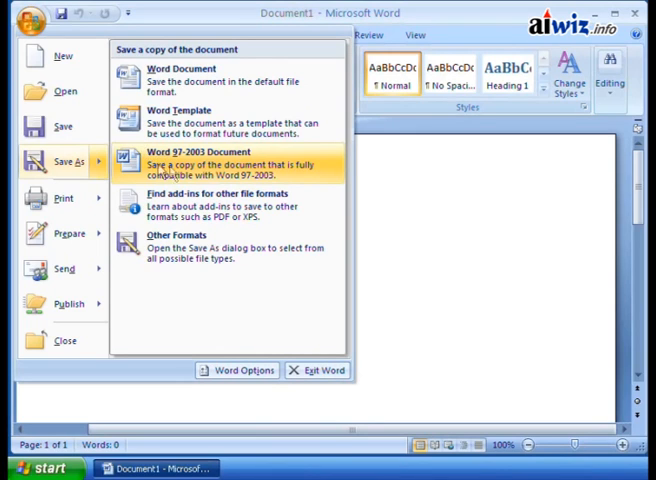
pyautogui.moveTo(218, 172)
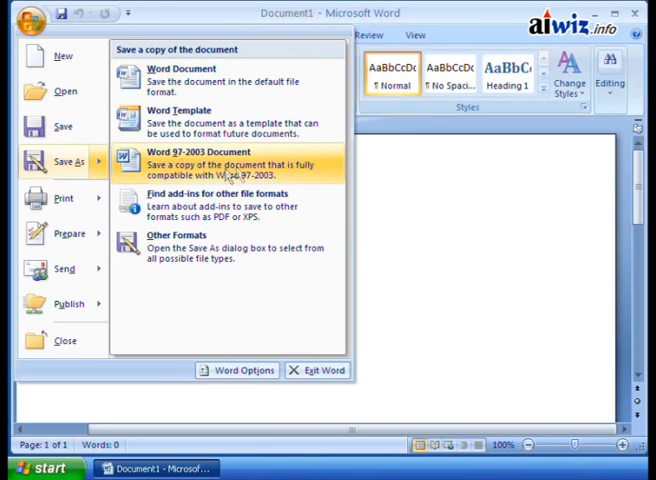
pyautogui.moveTo(180, 78)
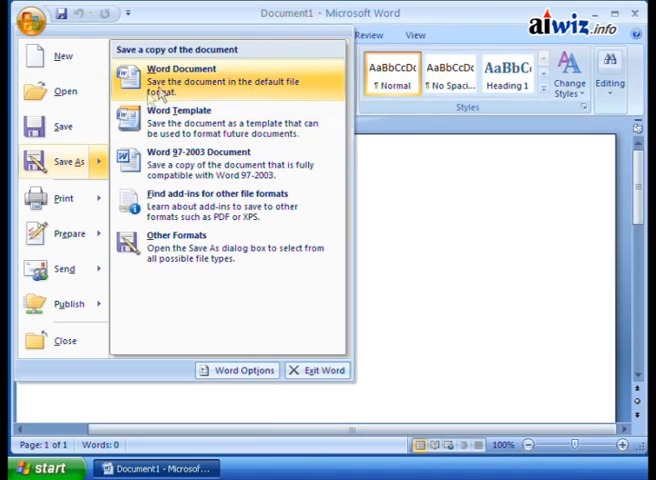
pyautogui.moveTo(68, 160)
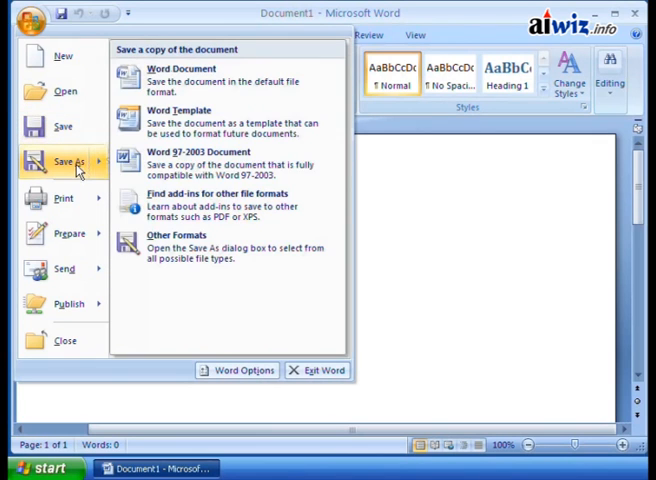
pyautogui.moveTo(220, 162)
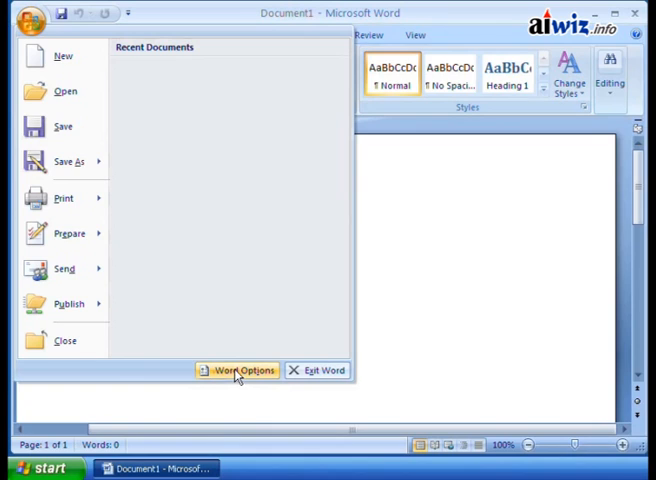
# In Word Options, try Word Document (*.docx) as default save format, then restore Word 97-2003 Document.
pyautogui.click(240, 370)
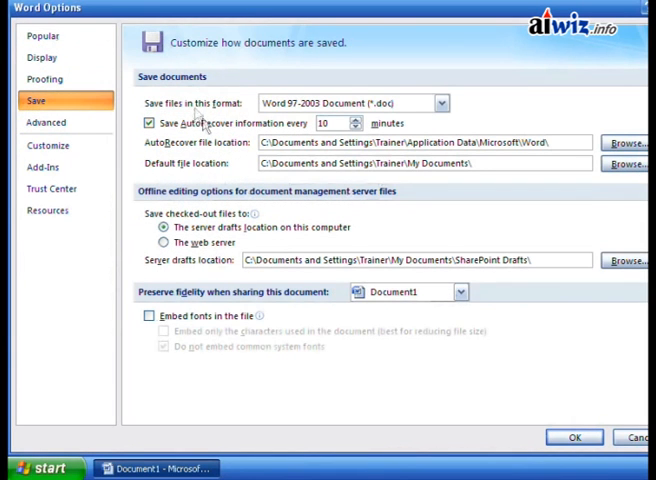
pyautogui.moveTo(196, 110)
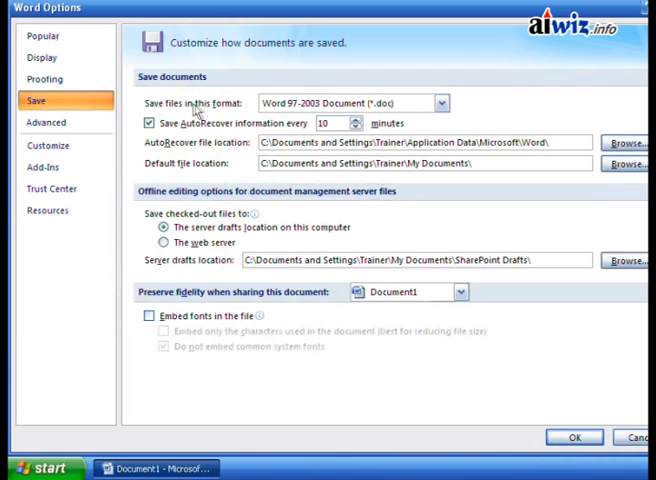
pyautogui.moveTo(300, 110)
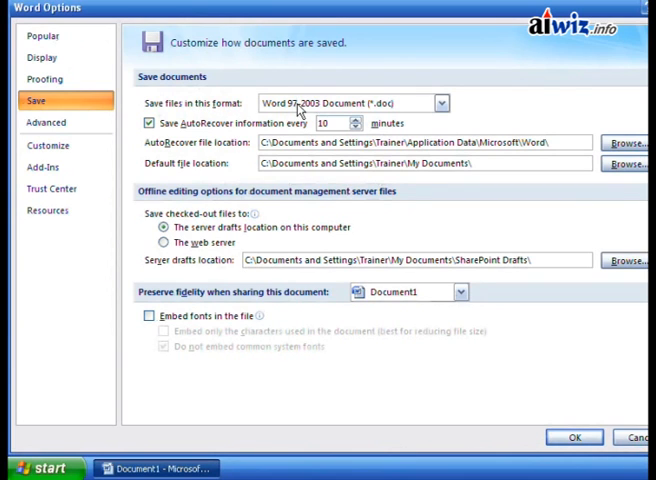
pyautogui.moveTo(376, 112)
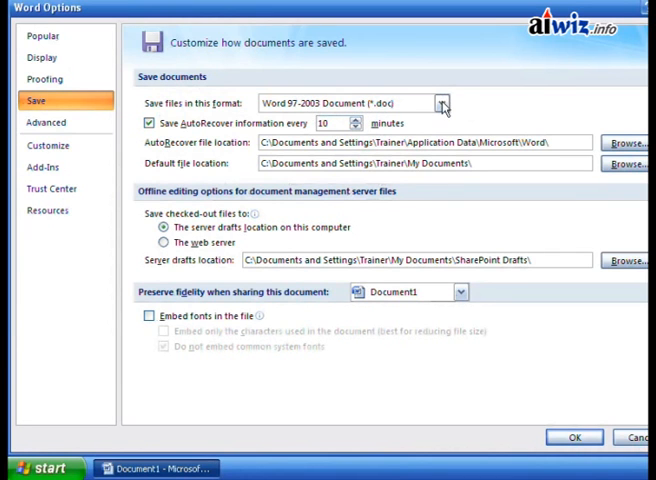
pyautogui.click(440, 104)
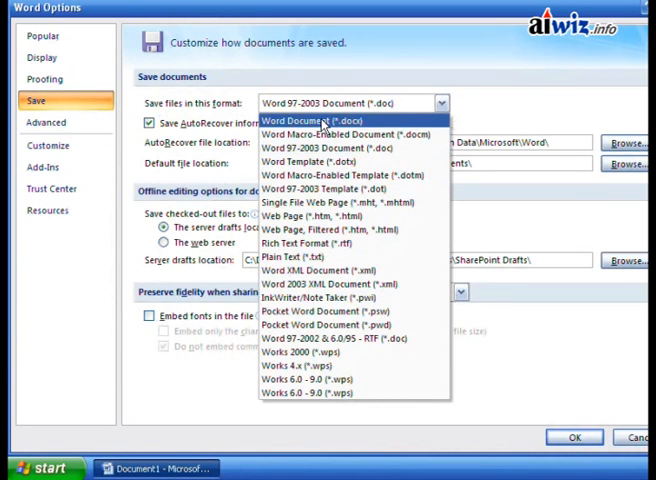
pyautogui.click(318, 120)
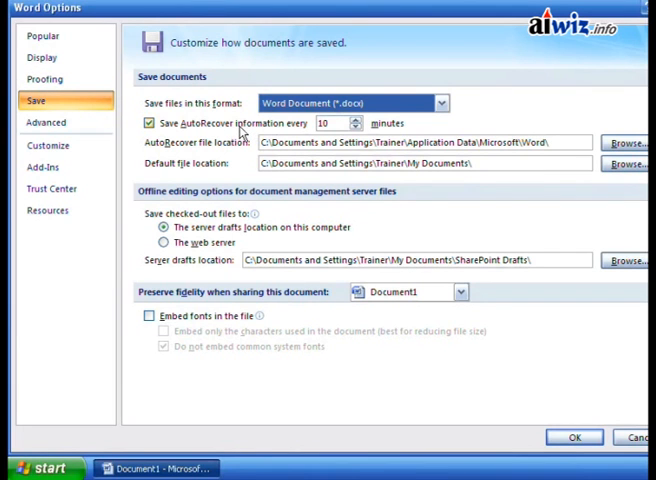
pyautogui.click(438, 104)
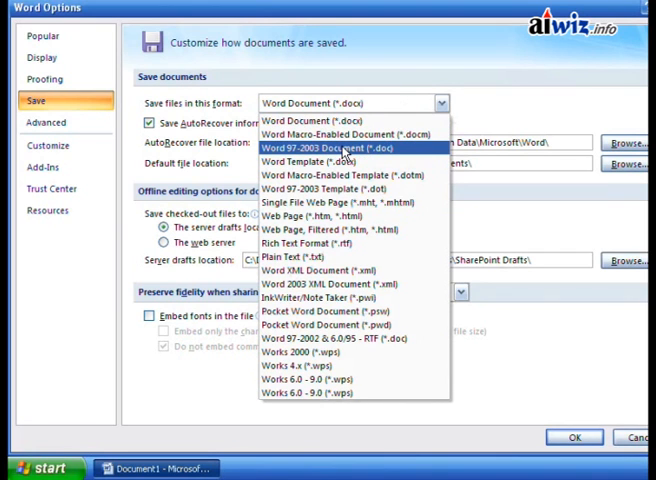
pyautogui.click(324, 148)
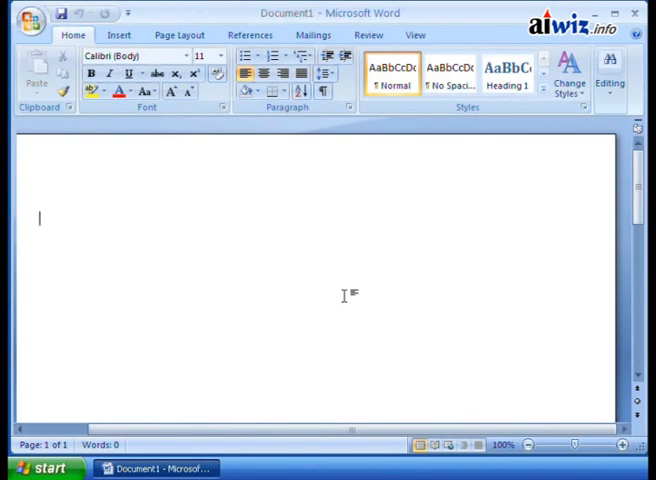
# Reopen the Office menu to show the Print, Quick Print and Print Preview choices.
pyautogui.click(28, 16)
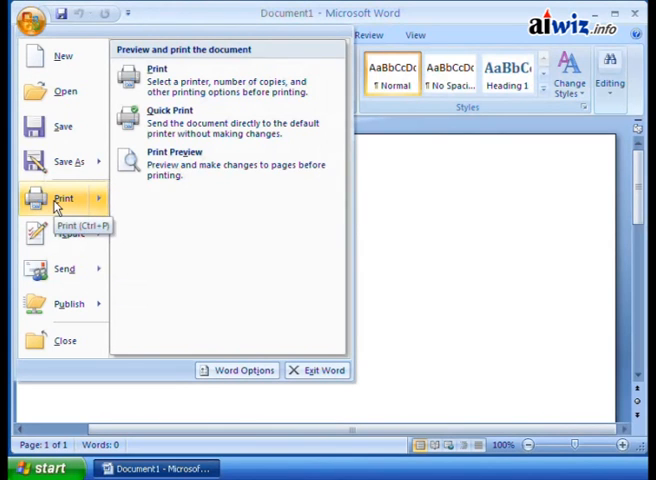
pyautogui.moveTo(210, 228)
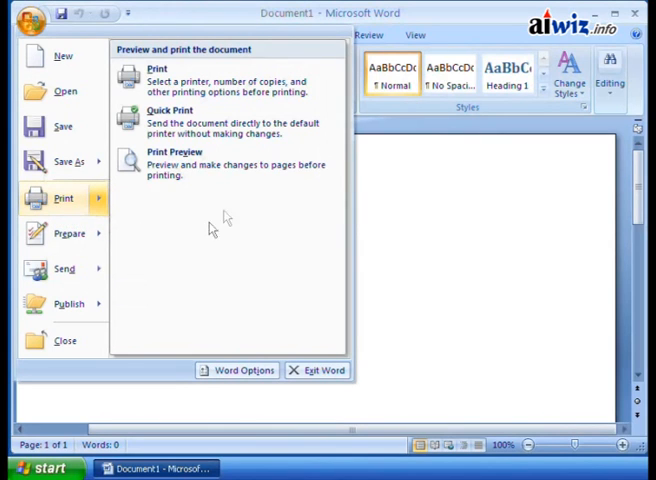
pyautogui.moveTo(170, 120)
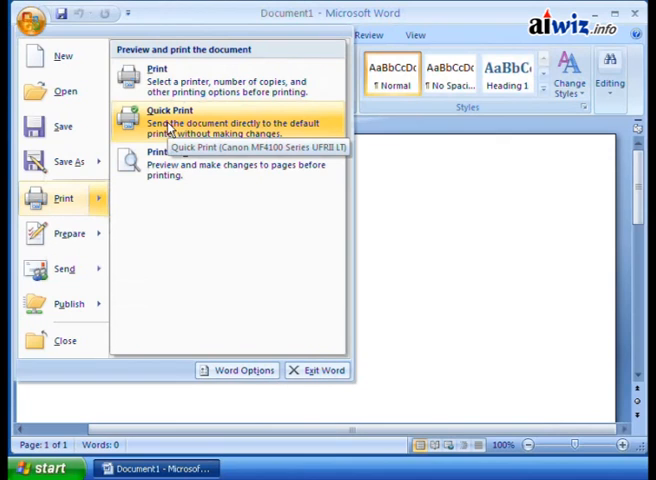
pyautogui.moveTo(208, 234)
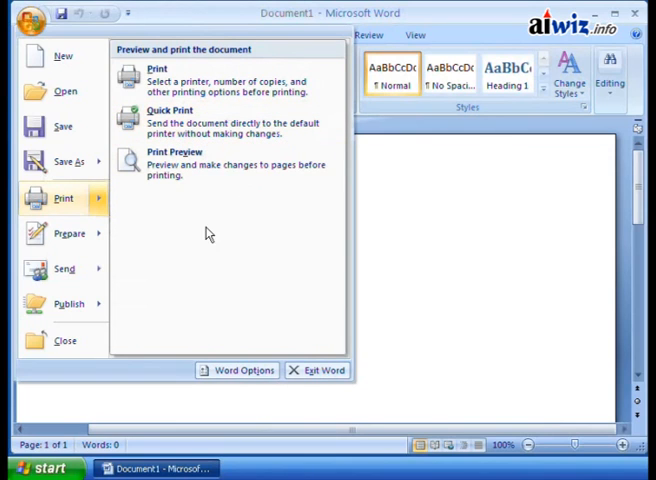
pyautogui.moveTo(196, 236)
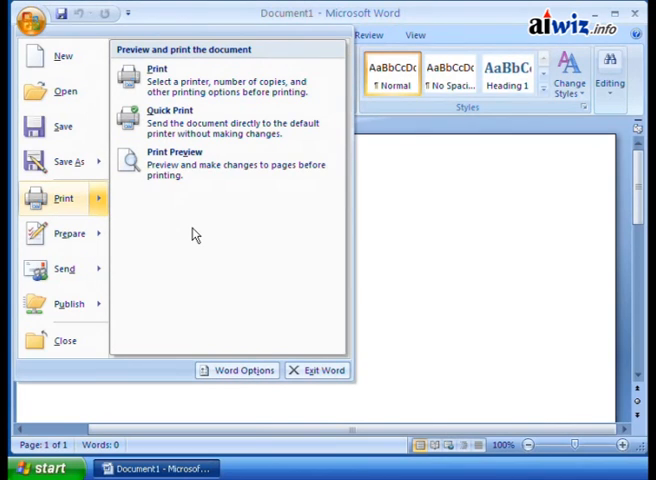
pyautogui.moveTo(176, 236)
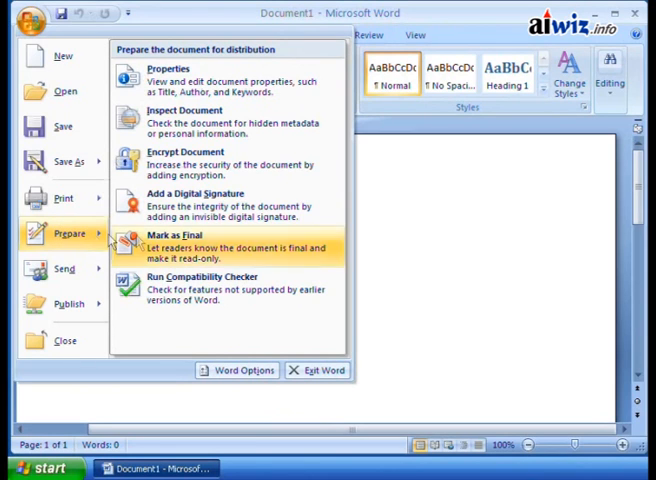
pyautogui.moveTo(60, 236)
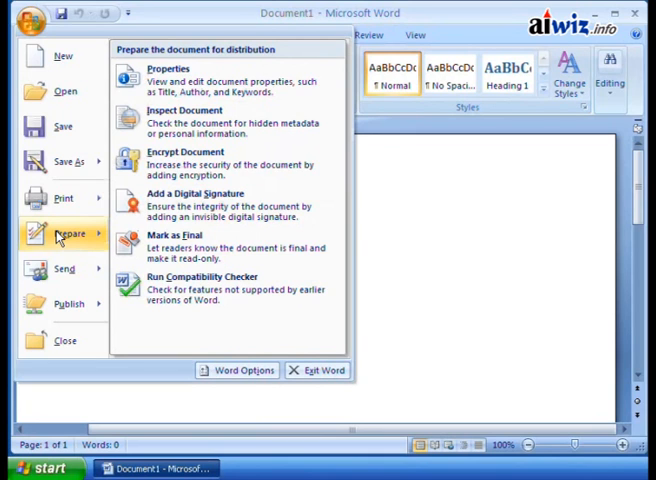
pyautogui.moveTo(198, 208)
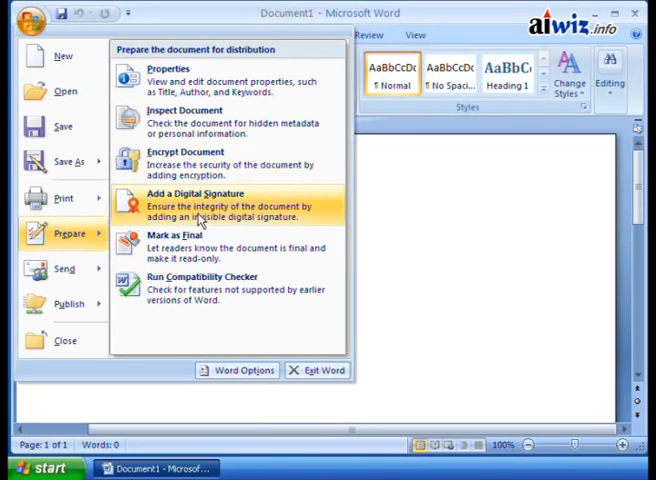
pyautogui.moveTo(190, 246)
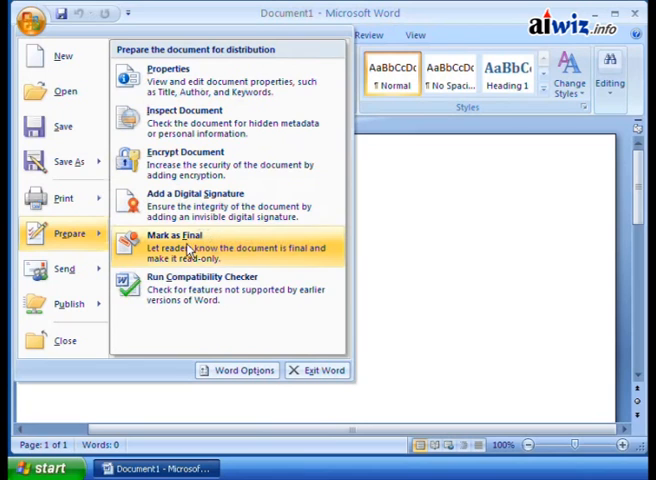
pyautogui.moveTo(196, 318)
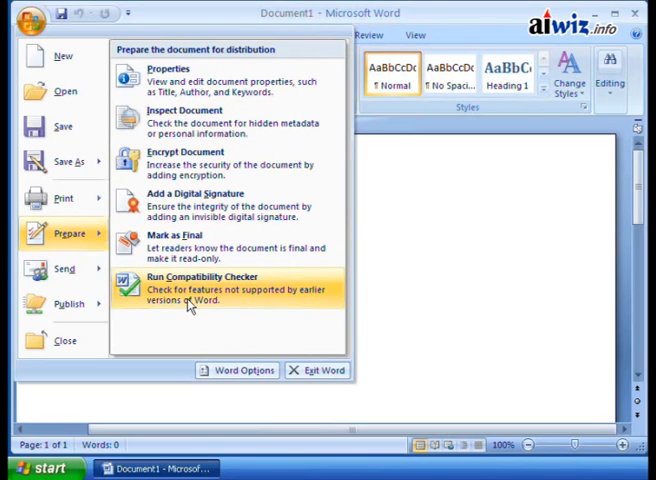
pyautogui.moveTo(204, 298)
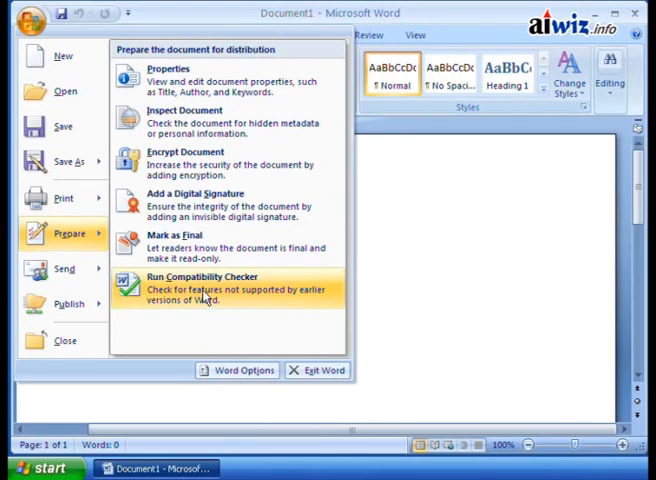
# Show the Send options (E-mail, Internet Fax), then move on to the Publish choices.
pyautogui.click(64, 268)
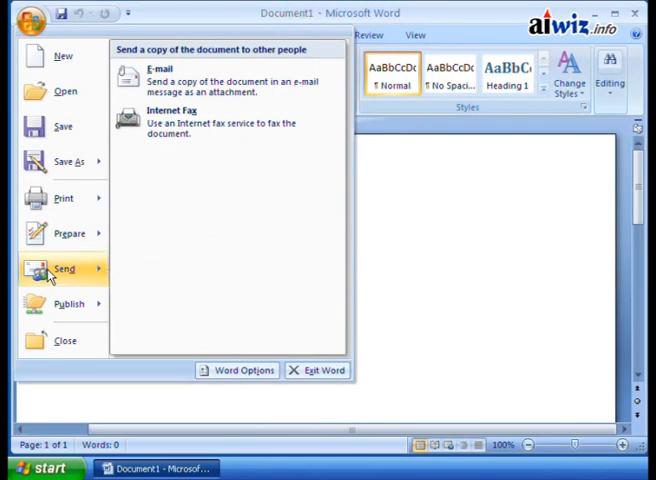
pyautogui.moveTo(226, 120)
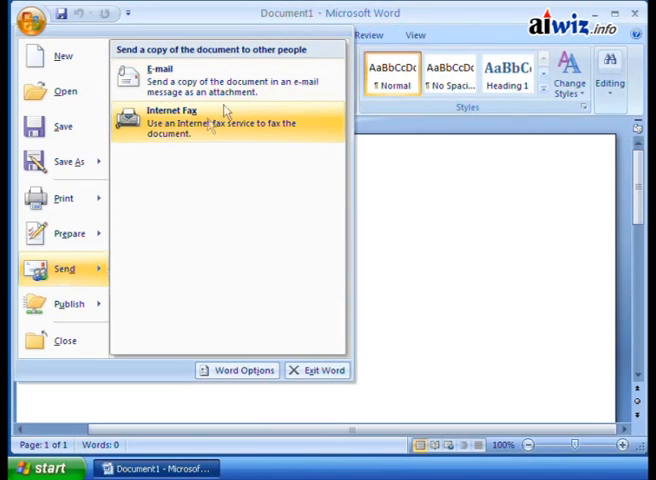
pyautogui.moveTo(180, 184)
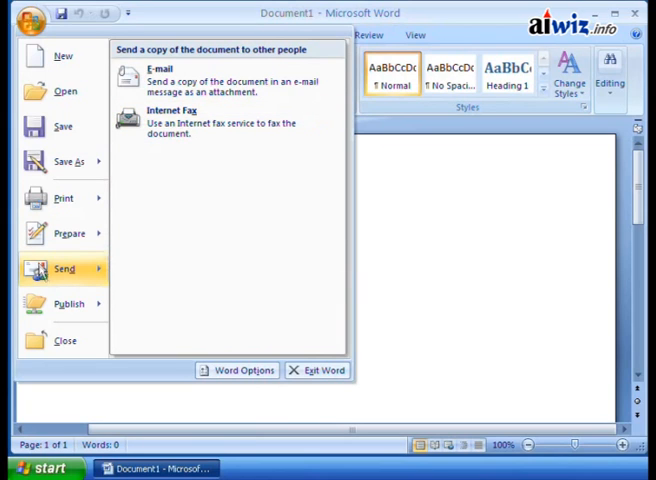
pyautogui.moveTo(42, 278)
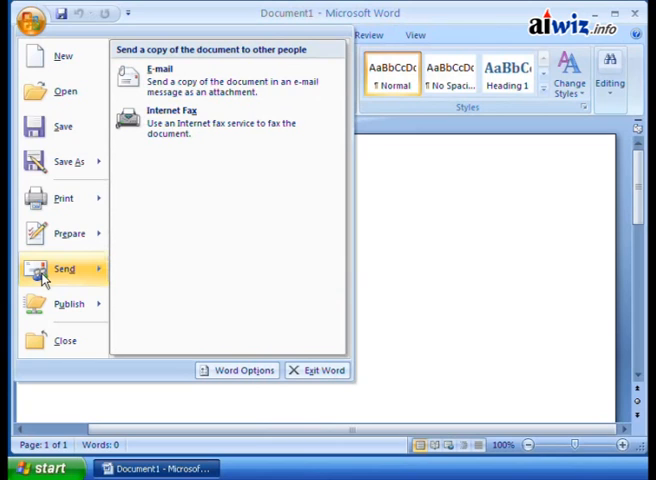
pyautogui.moveTo(190, 120)
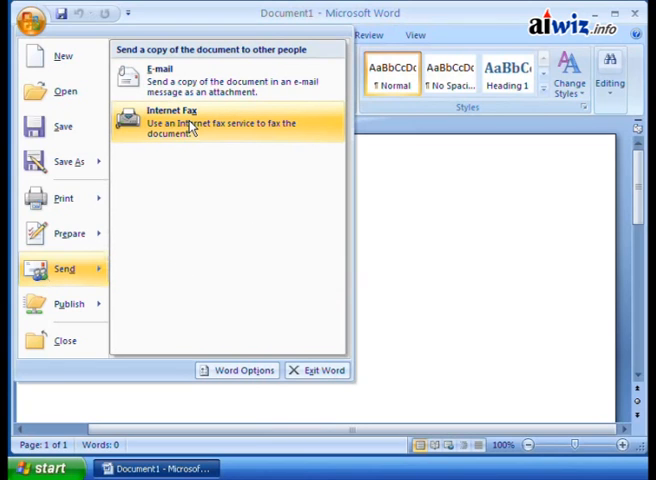
pyautogui.click(68, 304)
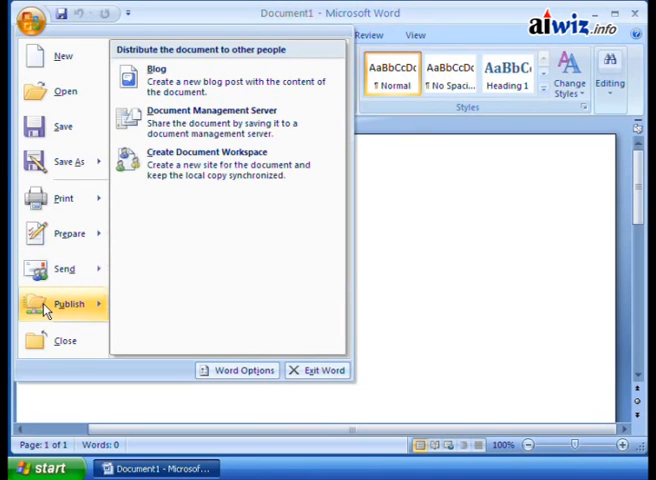
pyautogui.moveTo(70, 308)
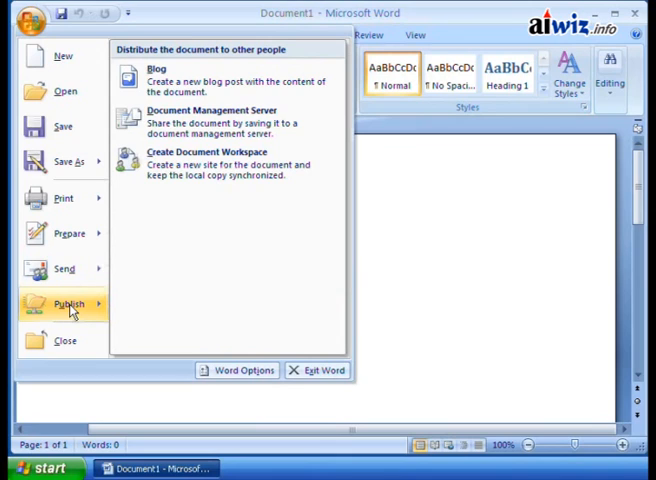
pyautogui.moveTo(208, 236)
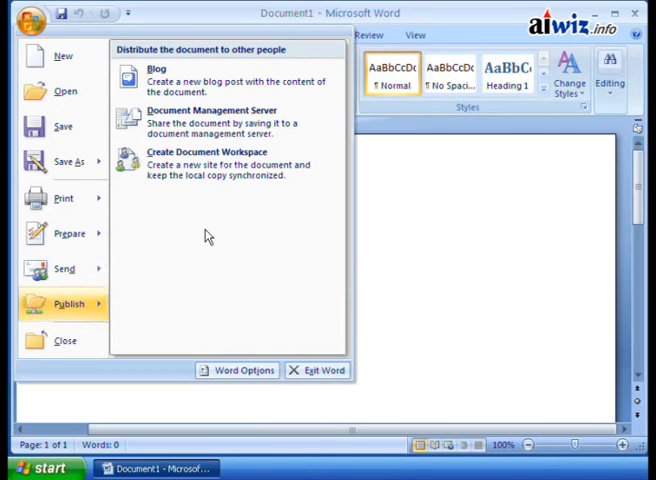
pyautogui.moveTo(240, 232)
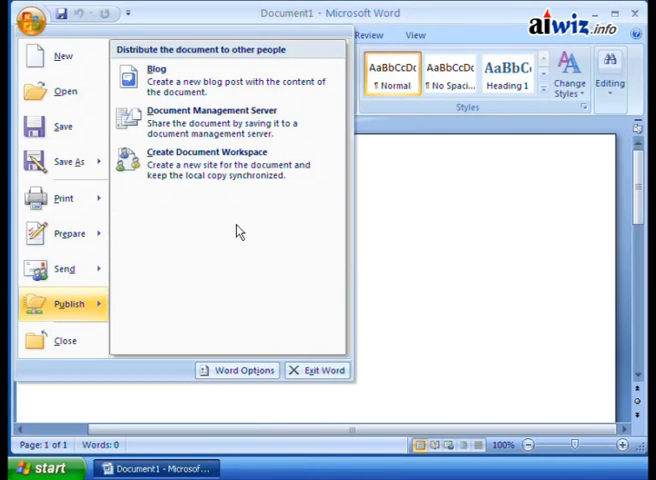
pyautogui.moveTo(252, 216)
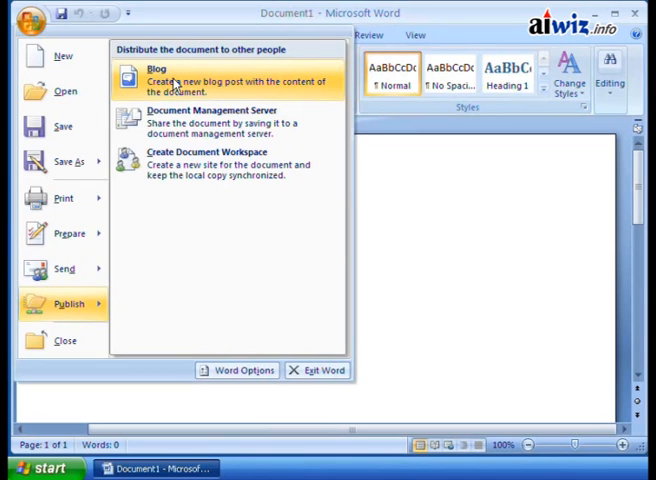
pyautogui.moveTo(448, 236)
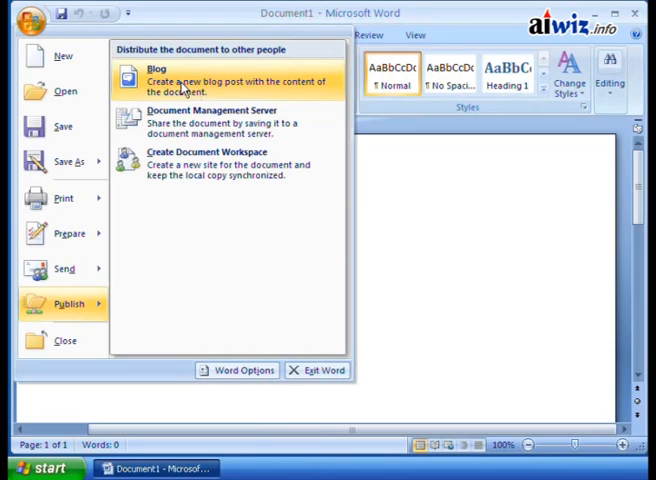
pyautogui.moveTo(184, 84)
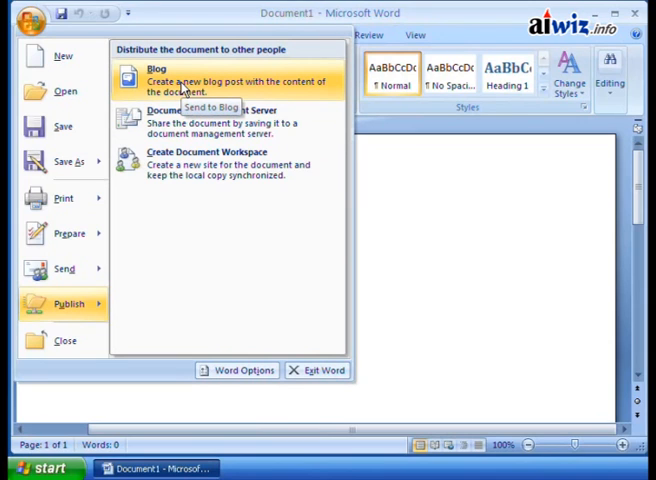
pyautogui.moveTo(178, 82)
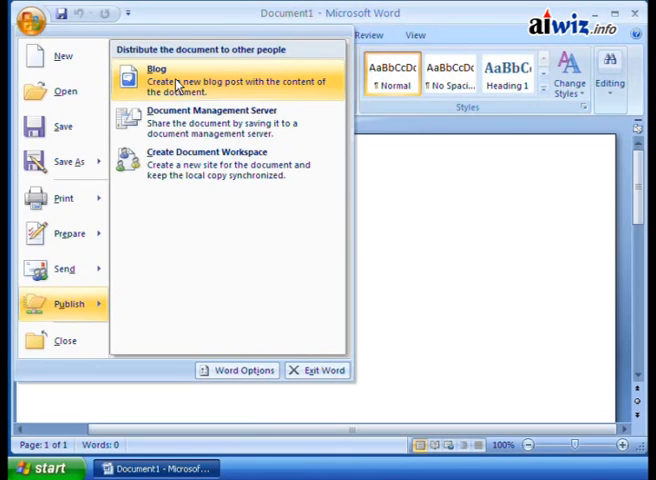
pyautogui.moveTo(204, 122)
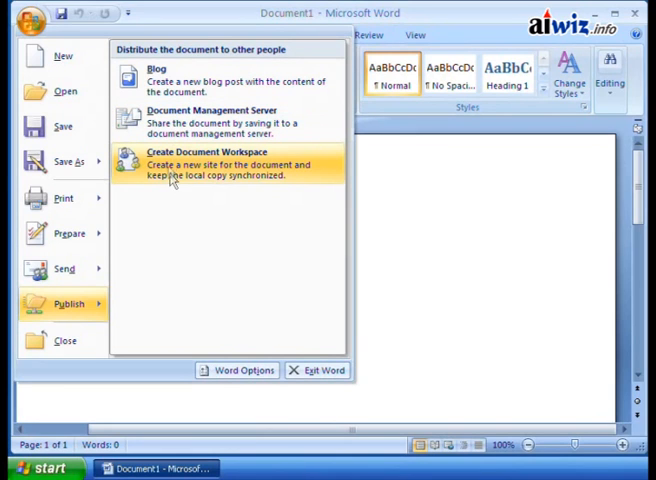
pyautogui.moveTo(170, 164)
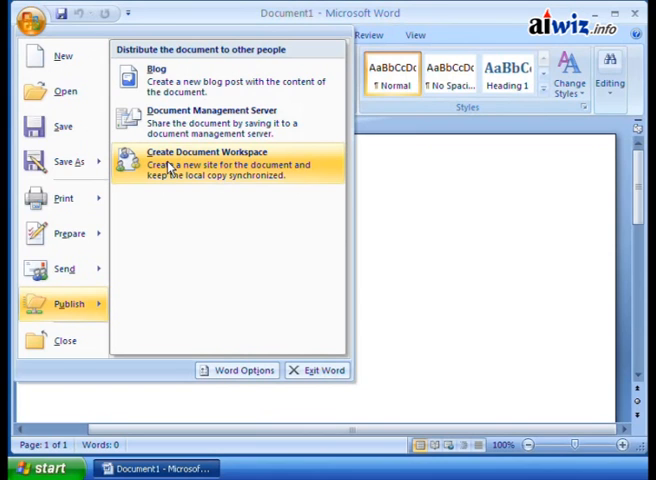
pyautogui.moveTo(196, 190)
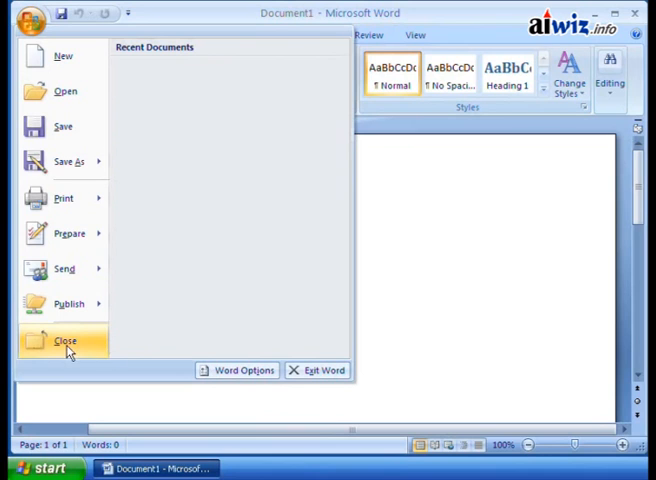
pyautogui.moveTo(316, 370)
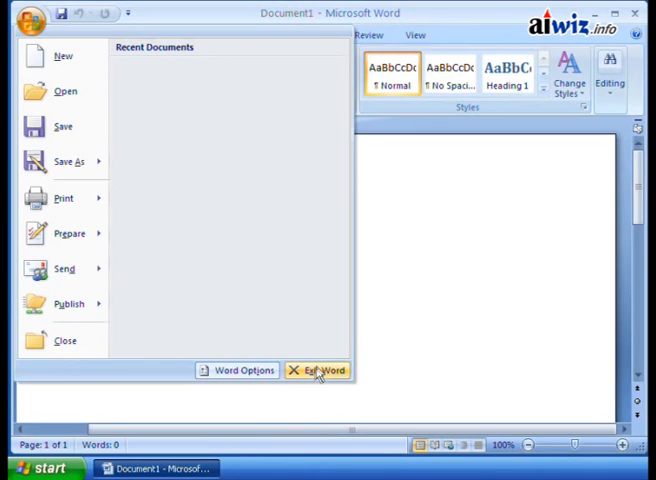
pyautogui.moveTo(372, 362)
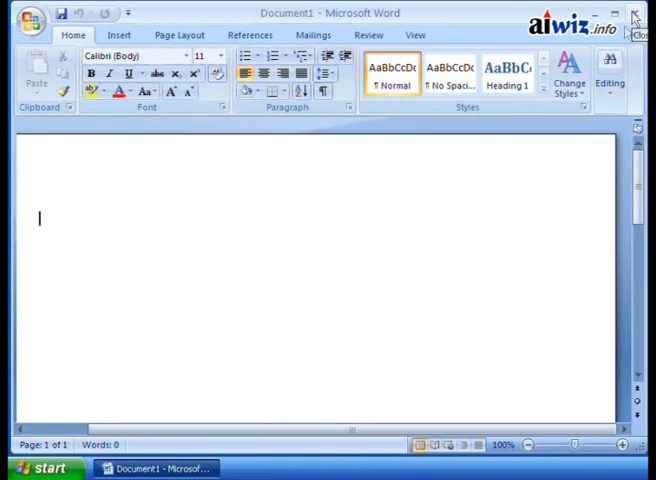
pyautogui.moveTo(156, 22)
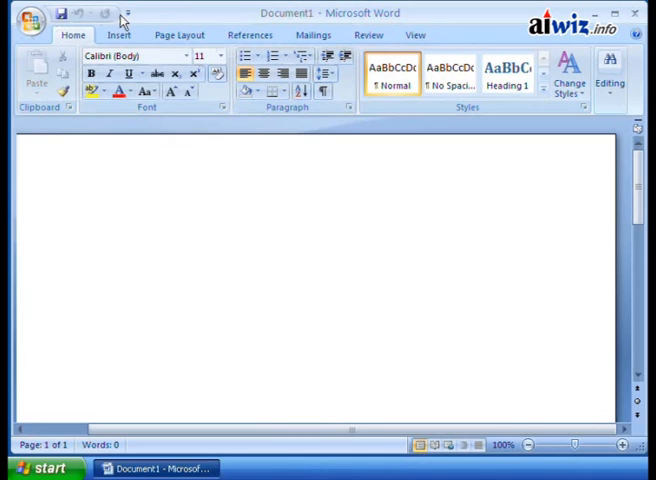
pyautogui.moveTo(120, 24)
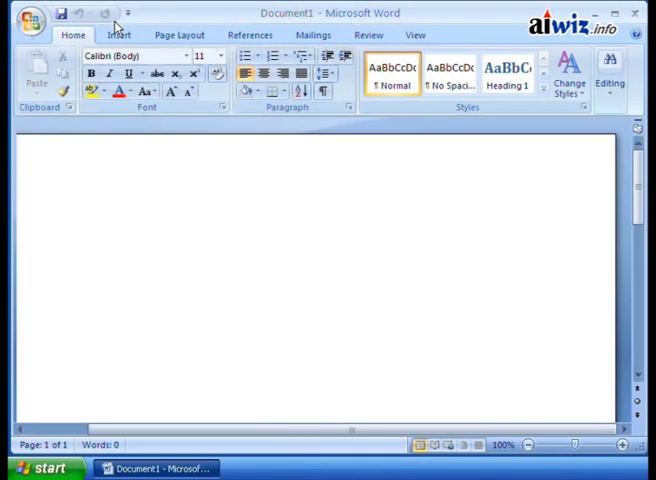
pyautogui.moveTo(140, 24)
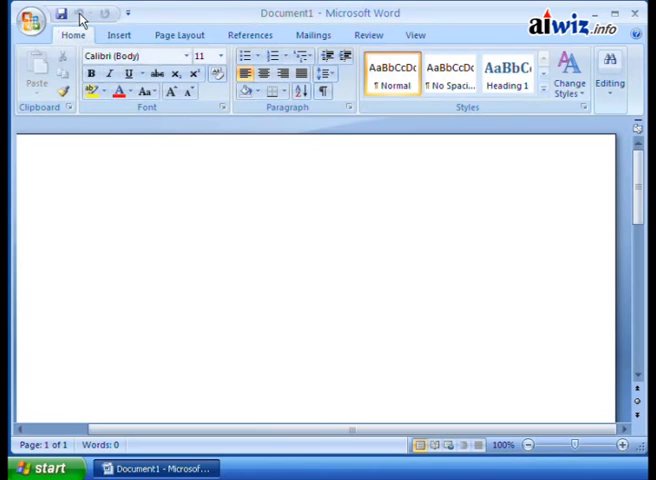
pyautogui.moveTo(104, 14)
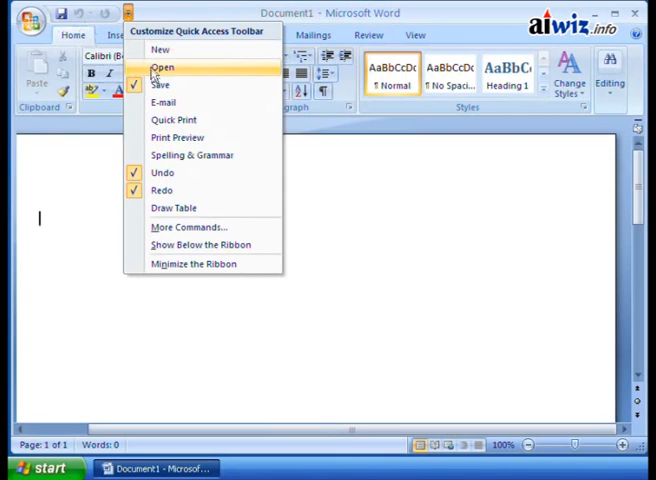
pyautogui.moveTo(164, 68)
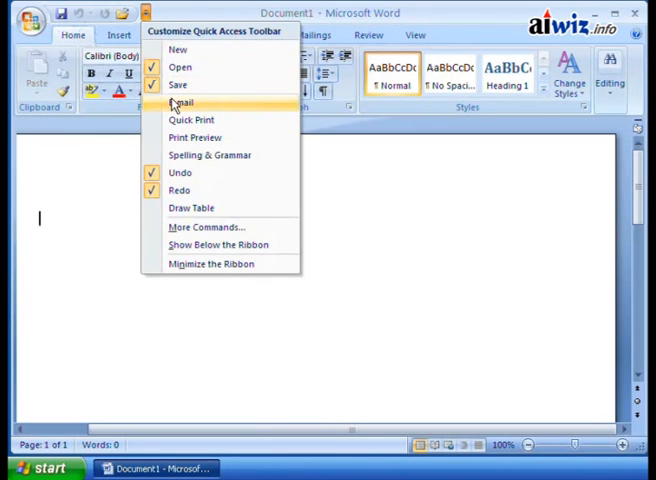
pyautogui.moveTo(192, 120)
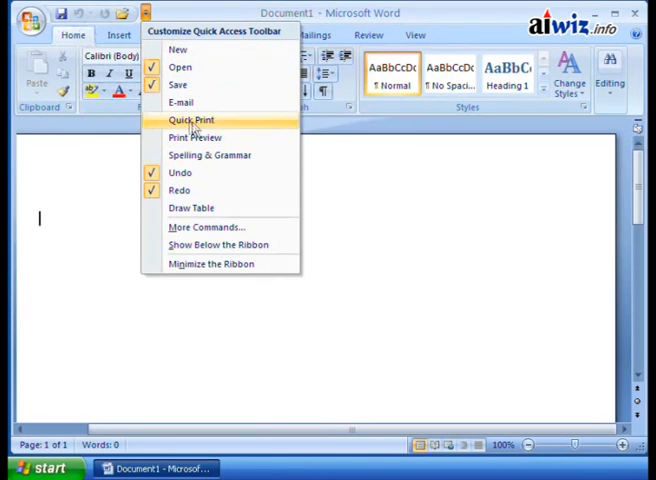
pyautogui.moveTo(192, 208)
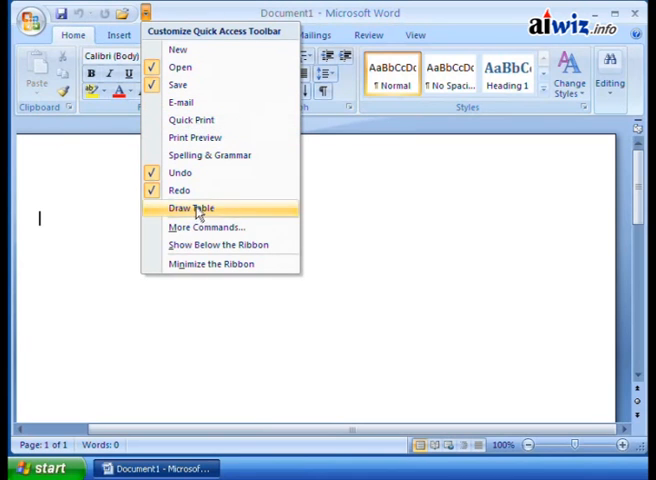
pyautogui.moveTo(208, 228)
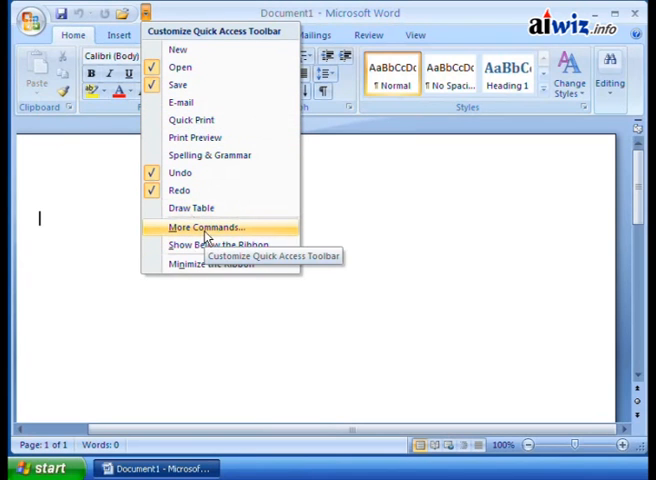
pyautogui.moveTo(98, 22)
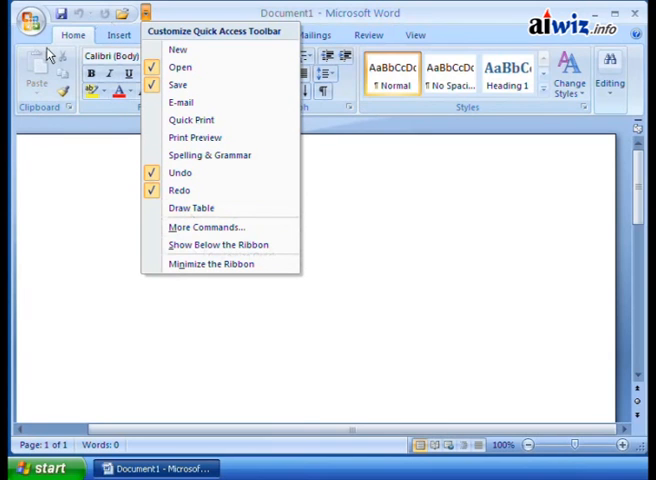
pyautogui.moveTo(374, 236)
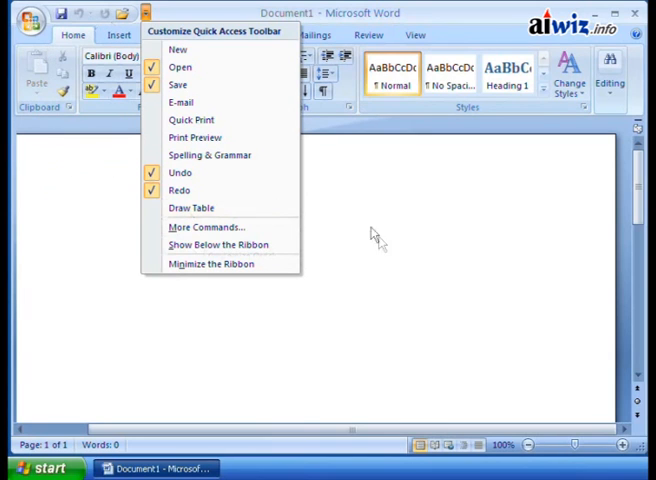
pyautogui.moveTo(590, 70)
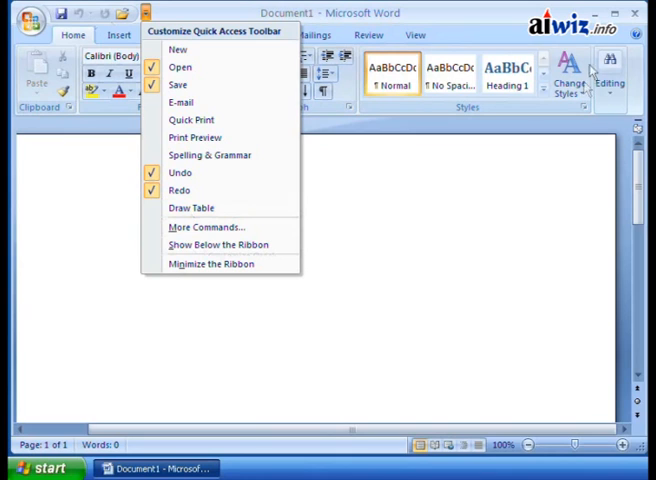
pyautogui.moveTo(210, 264)
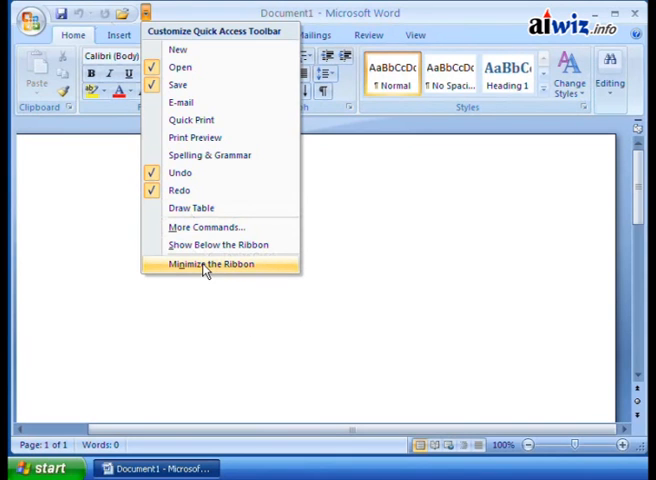
# Minimize the ribbon so only its tab names show above Document1.
pyautogui.click(212, 264)
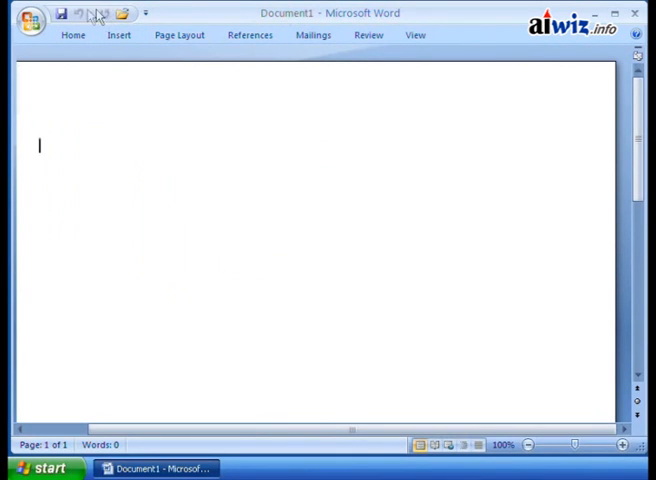
pyautogui.moveTo(168, 188)
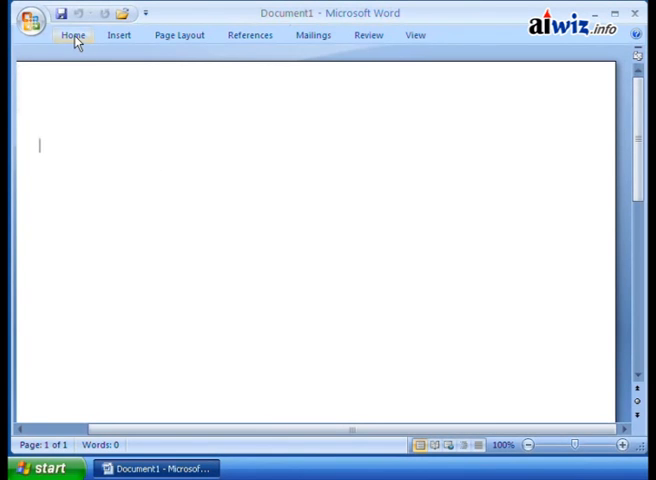
pyautogui.click(72, 36)
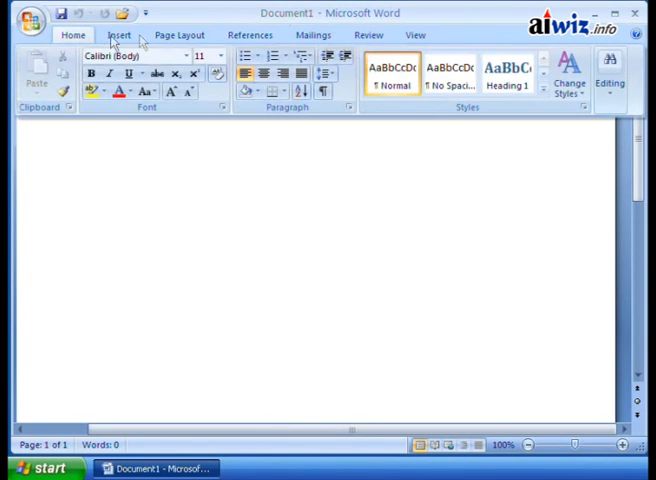
pyautogui.moveTo(204, 212)
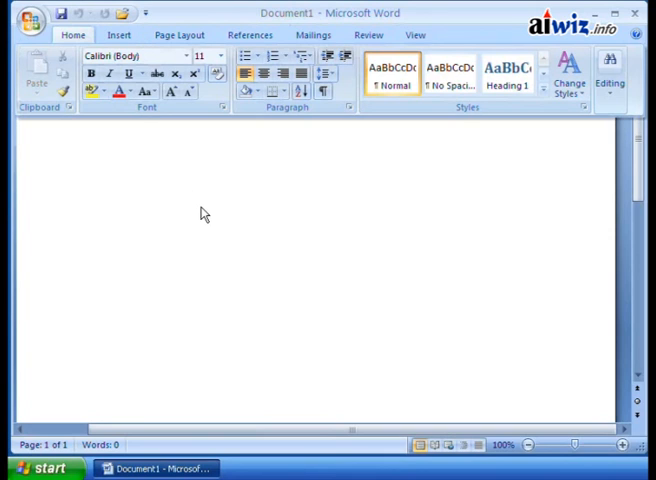
pyautogui.moveTo(328, 156)
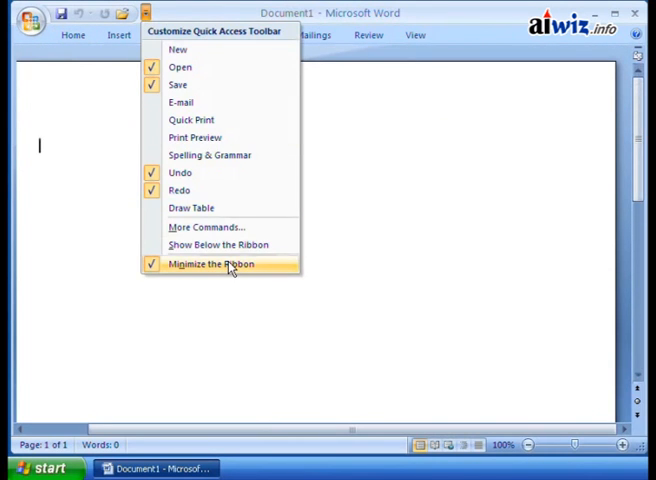
# Uncheck Minimize the Ribbon so the Home commands stay visible again.
pyautogui.click(212, 264)
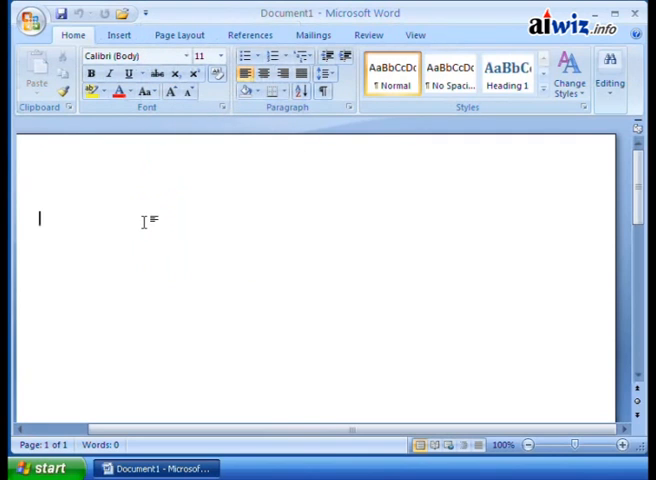
pyautogui.moveTo(202, 404)
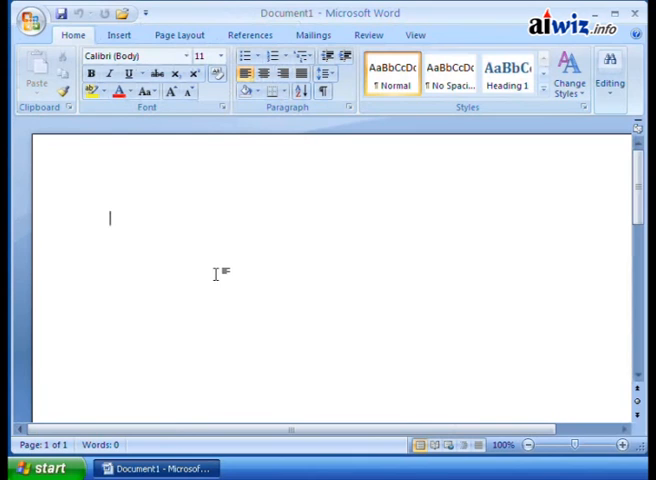
pyautogui.moveTo(636, 132)
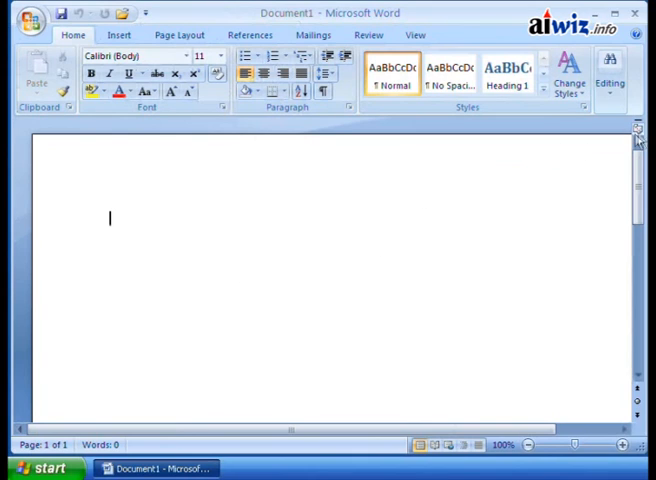